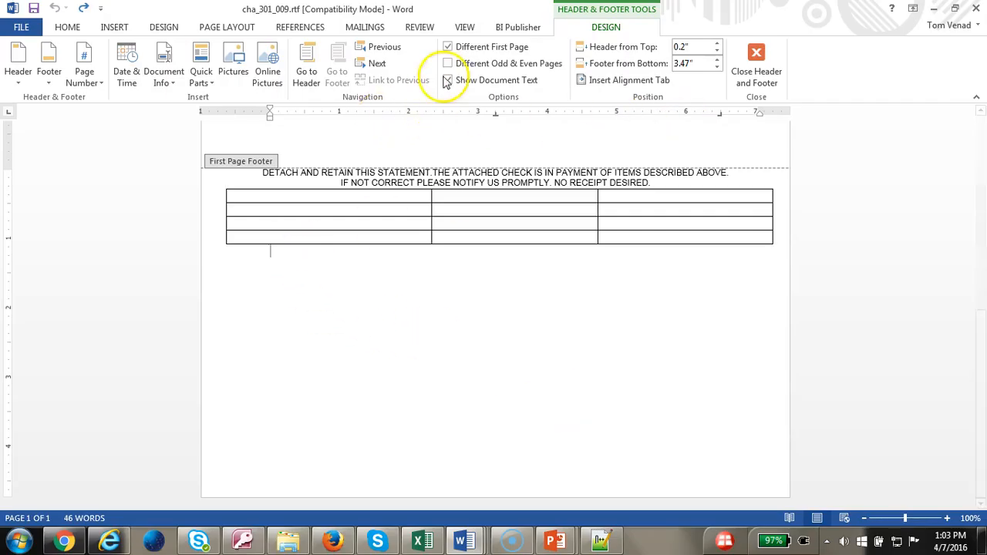
Edit the footer, enable a different first-page footer, and close footer editing.
{"action": "left_click", "coordinate": [114, 27]}
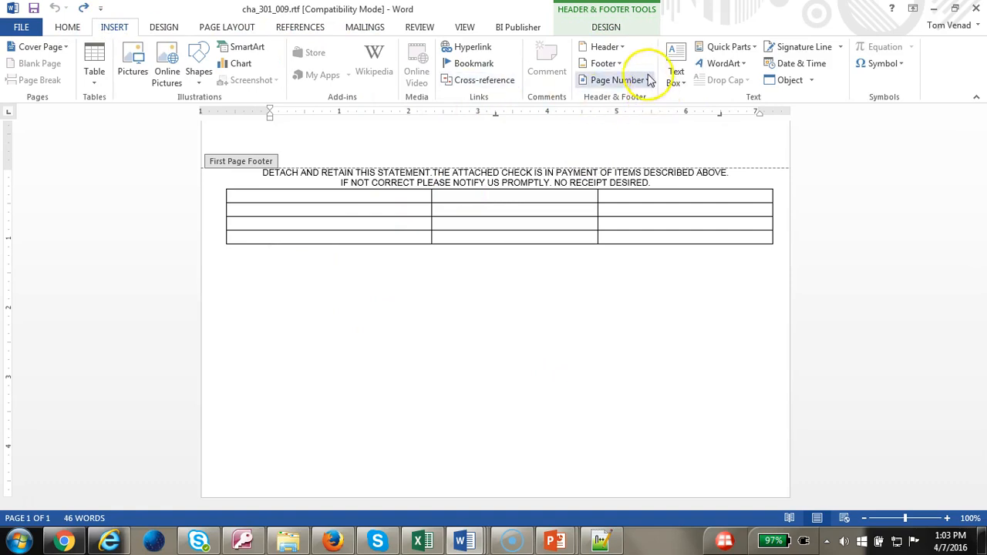
{"action": "left_click", "coordinate": [604, 63]}
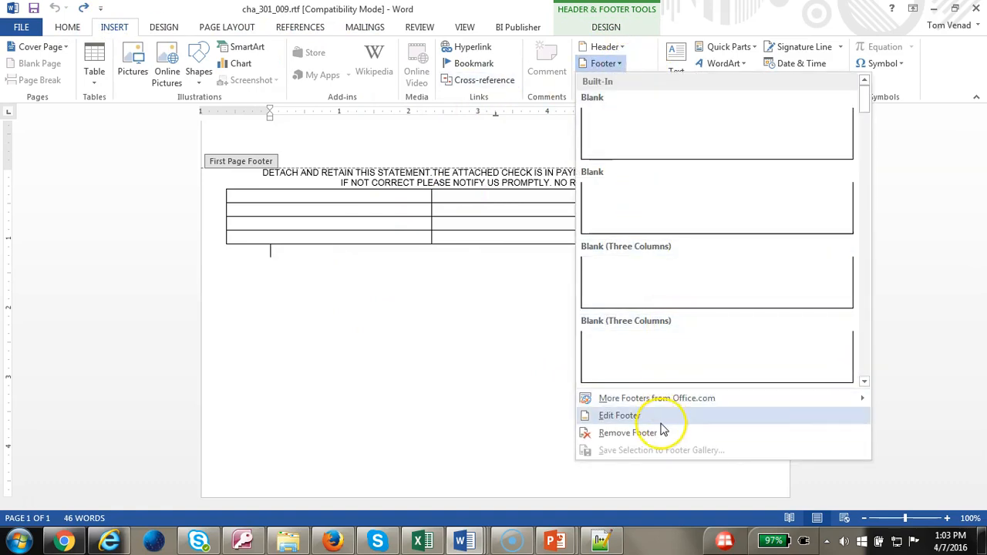
{"action": "left_click", "coordinate": [619, 415]}
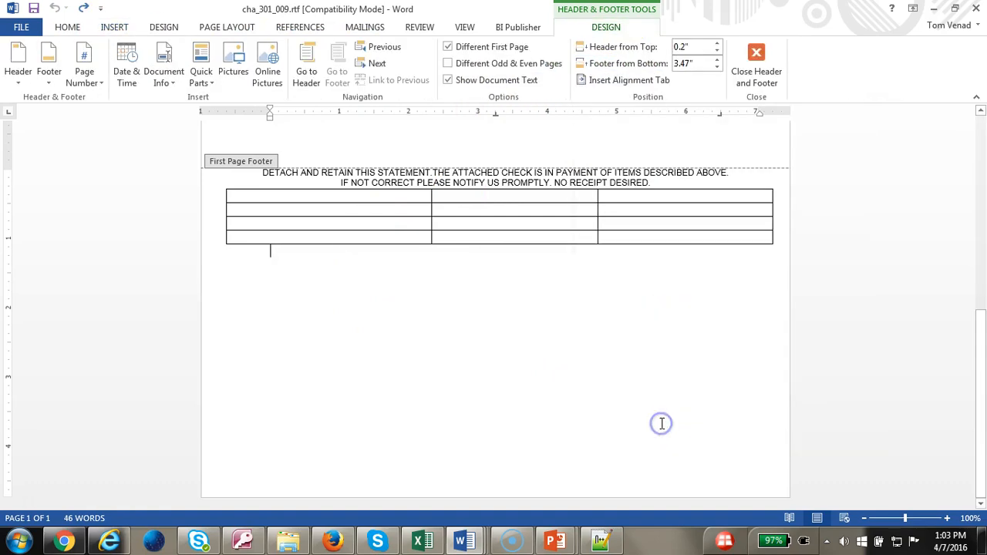
{"action": "left_click", "coordinate": [448, 64]}
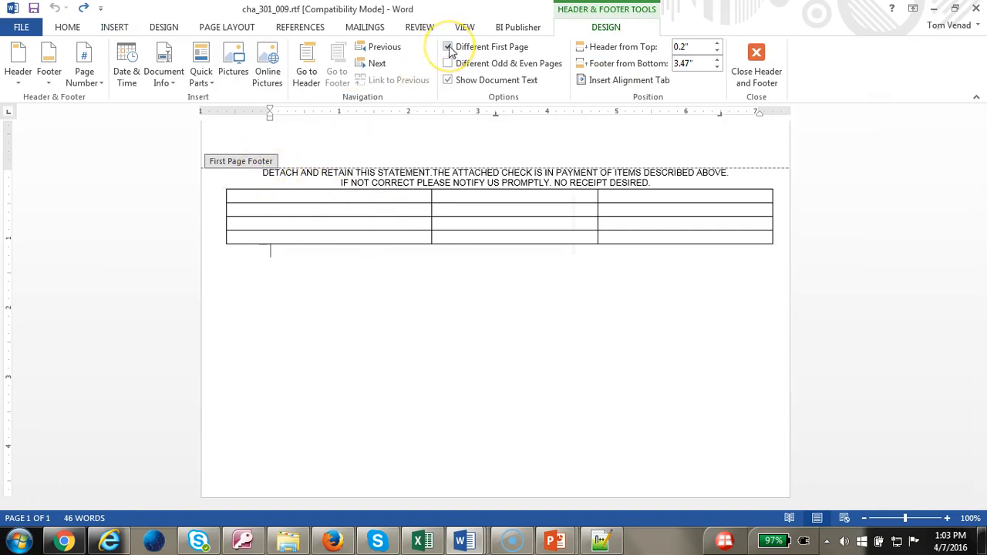
{"action": "mouse_move", "coordinate": [448, 47]}
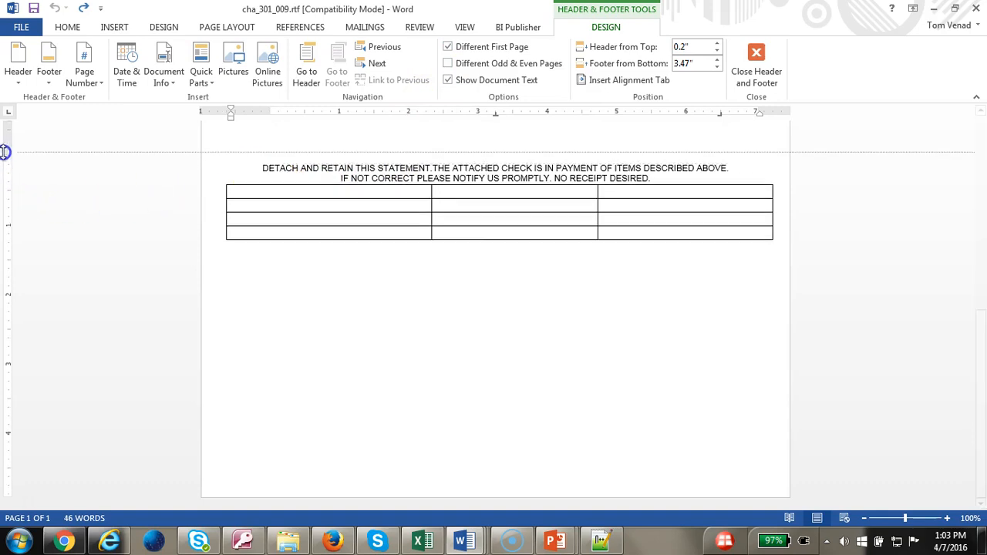
{"action": "left_click", "coordinate": [756, 65]}
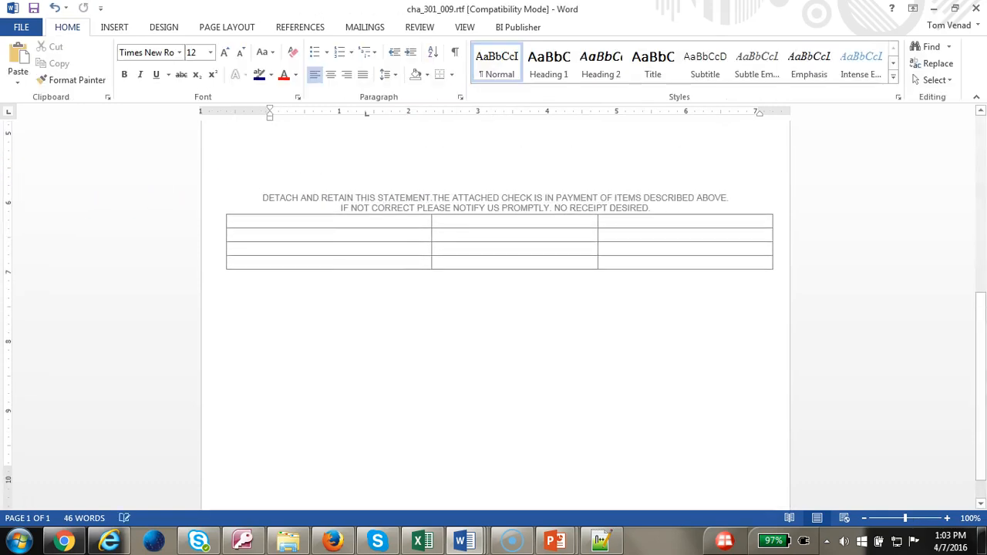
Click into the body, then reopen the footer with the detach statement and table for editing.
{"action": "left_click", "coordinate": [286, 208]}
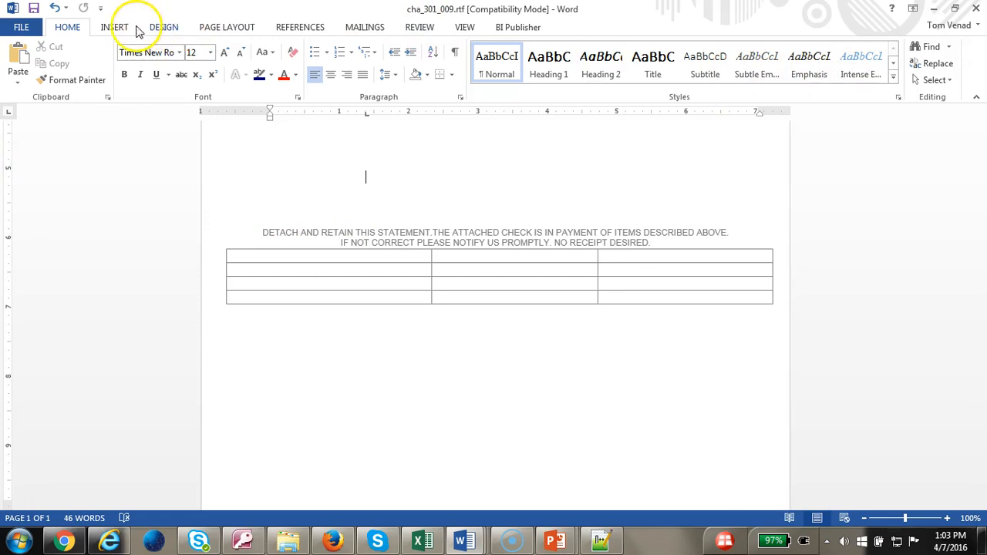
{"action": "left_click", "coordinate": [604, 63]}
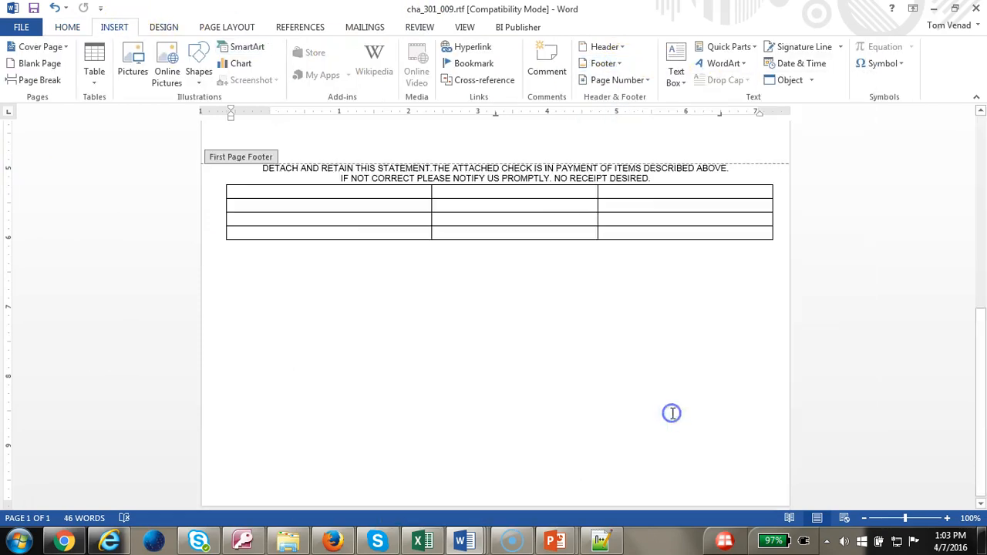
{"action": "double_click", "coordinate": [494, 168]}
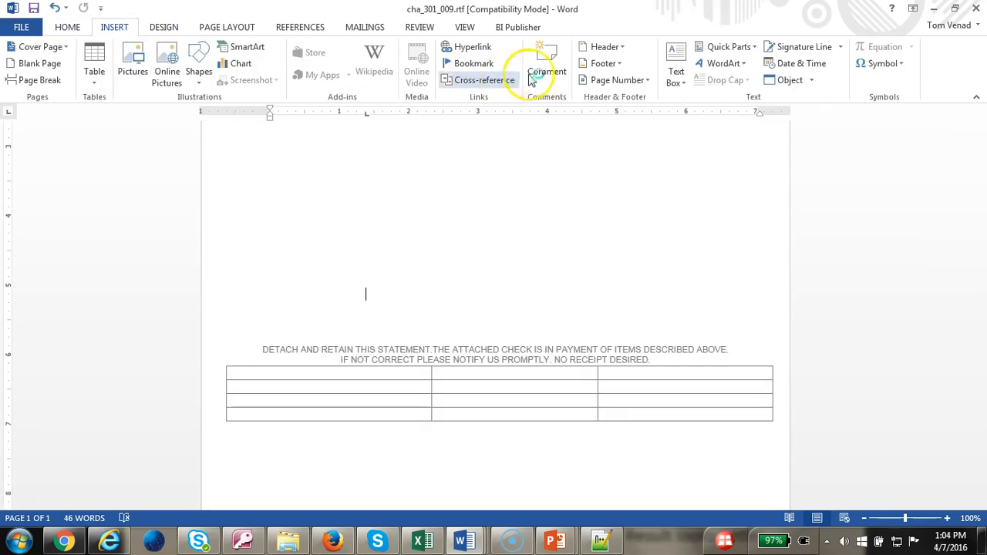
{"action": "left_click", "coordinate": [605, 63]}
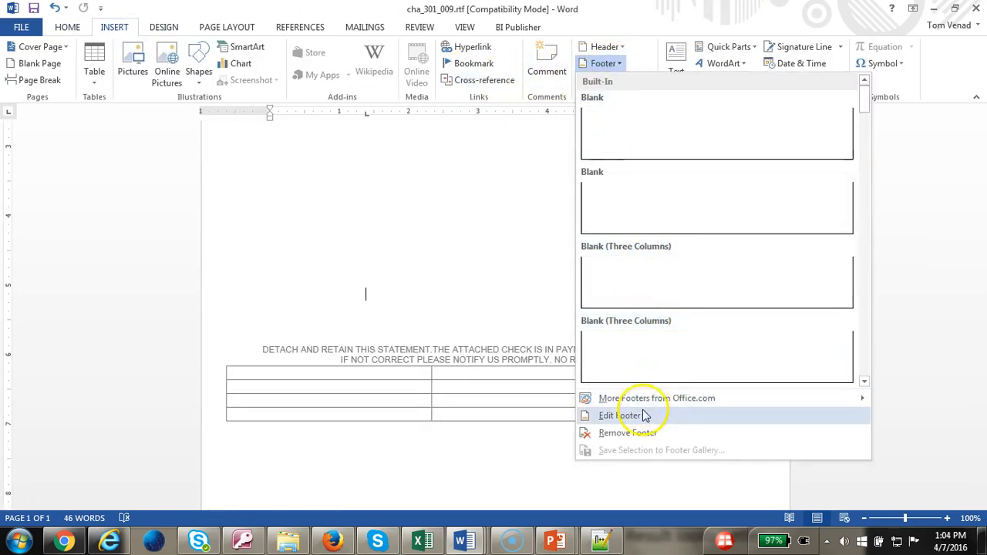
{"action": "left_click", "coordinate": [618, 415]}
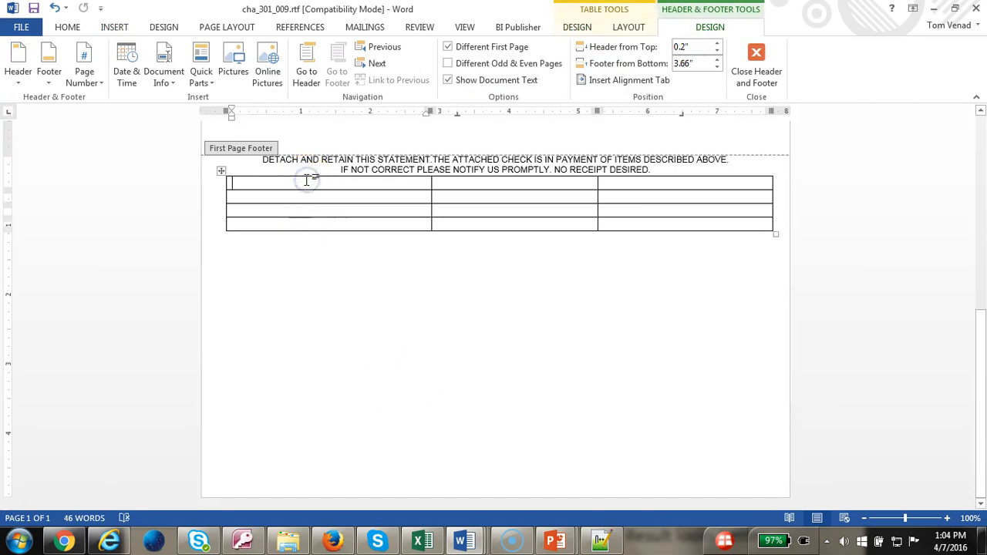
Paste the sample logo into the first footer cell and choose the C Company Name Header field.
{"action": "key", "text": "ctrl+v"}
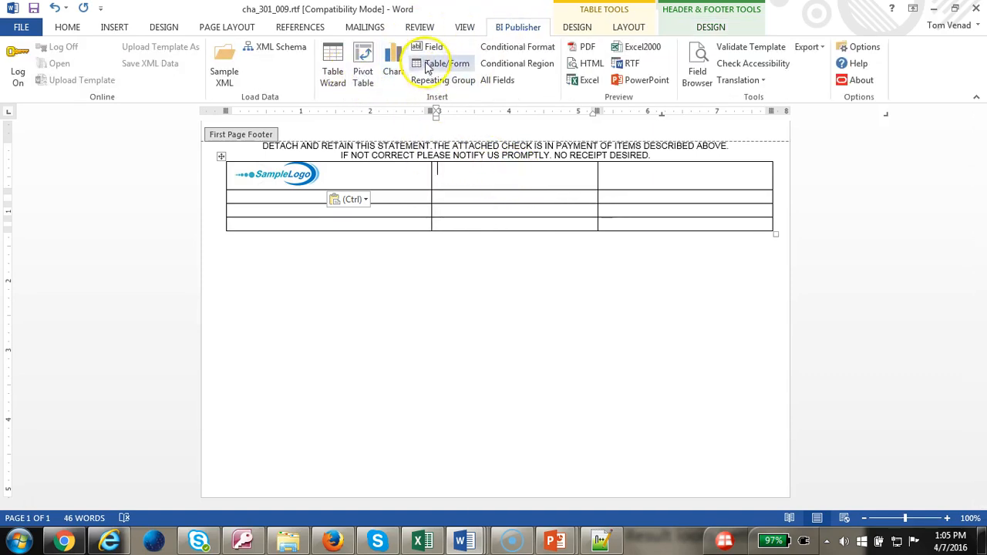
{"action": "left_click", "coordinate": [434, 46]}
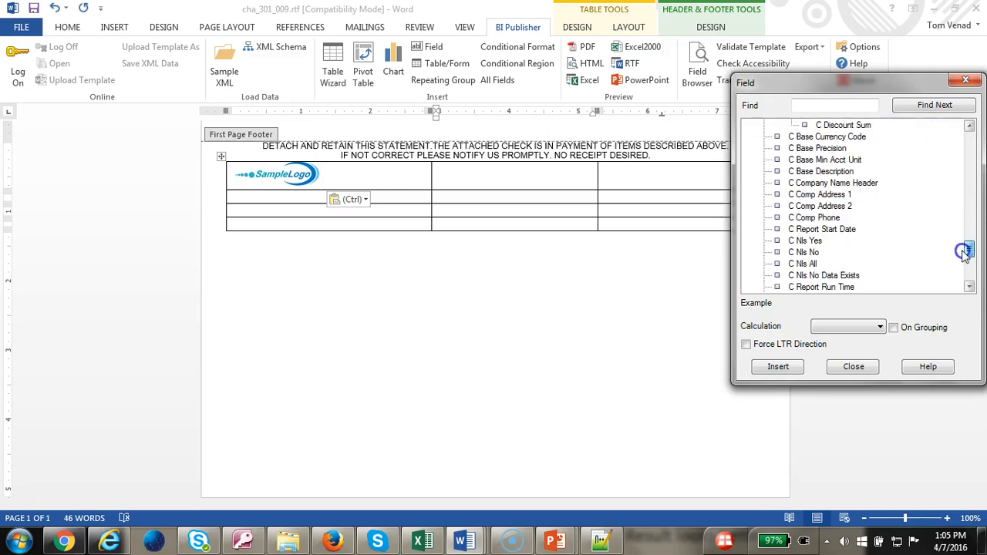
{"action": "left_click", "coordinate": [833, 183]}
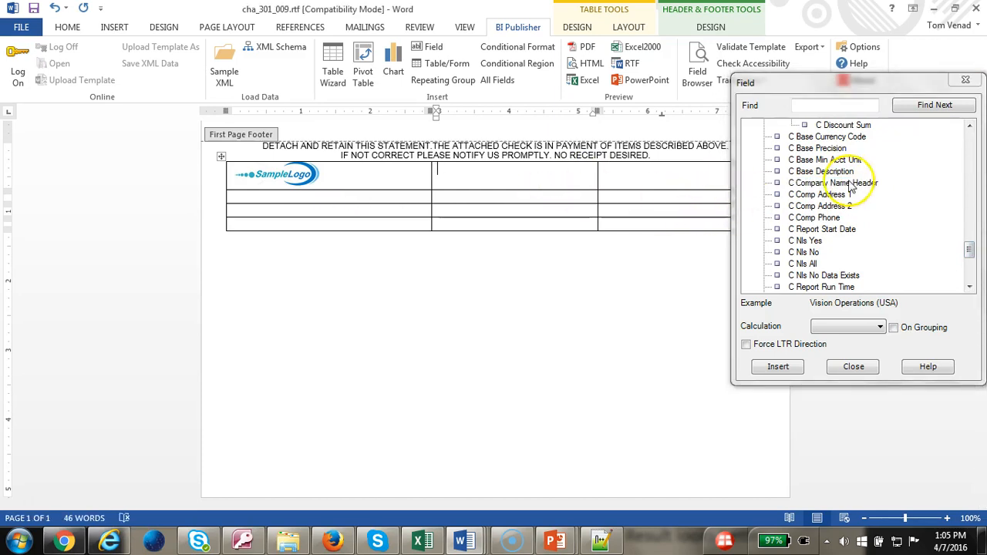
{"action": "left_click", "coordinate": [833, 183]}
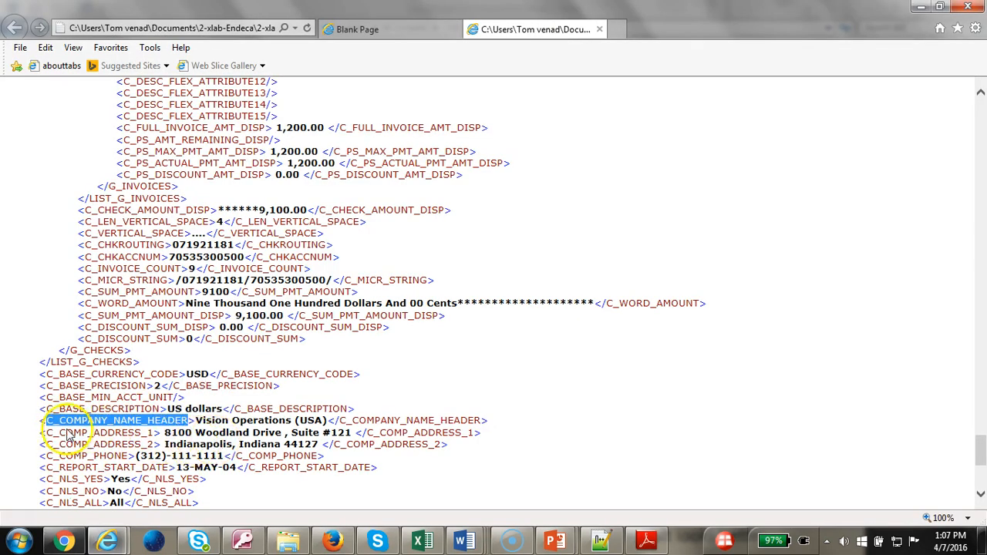
{"action": "mouse_move", "coordinate": [83, 461]}
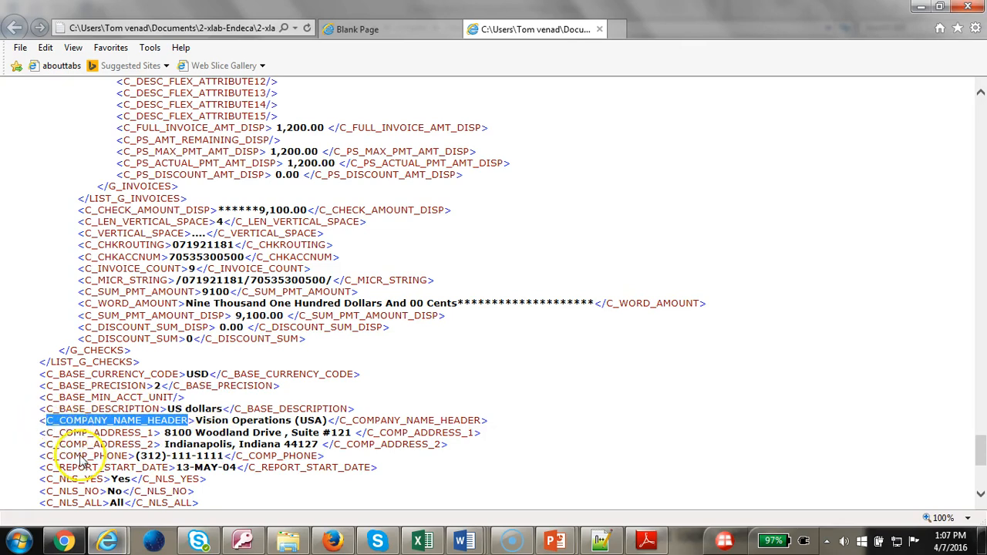
{"action": "mouse_move", "coordinate": [410, 515]}
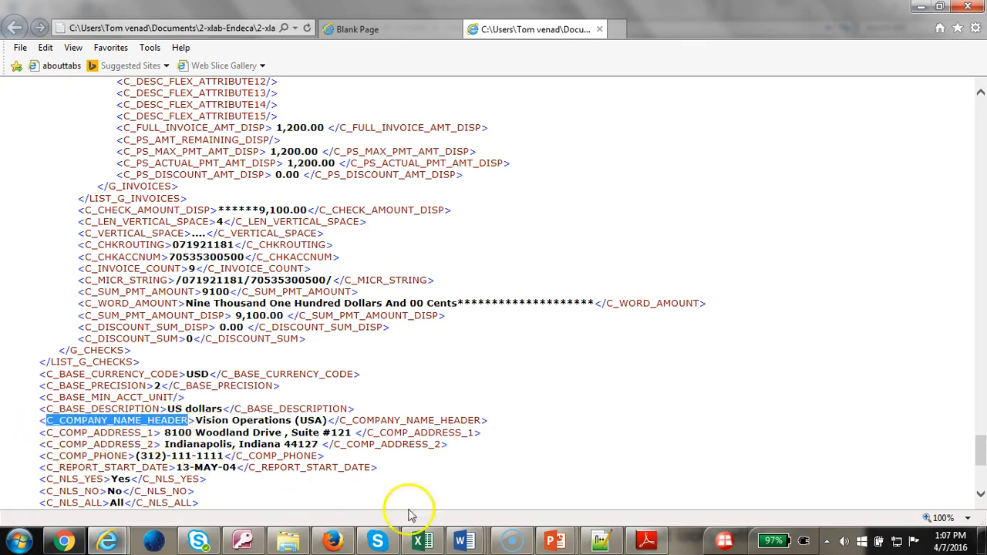
{"action": "left_click", "coordinate": [574, 326]}
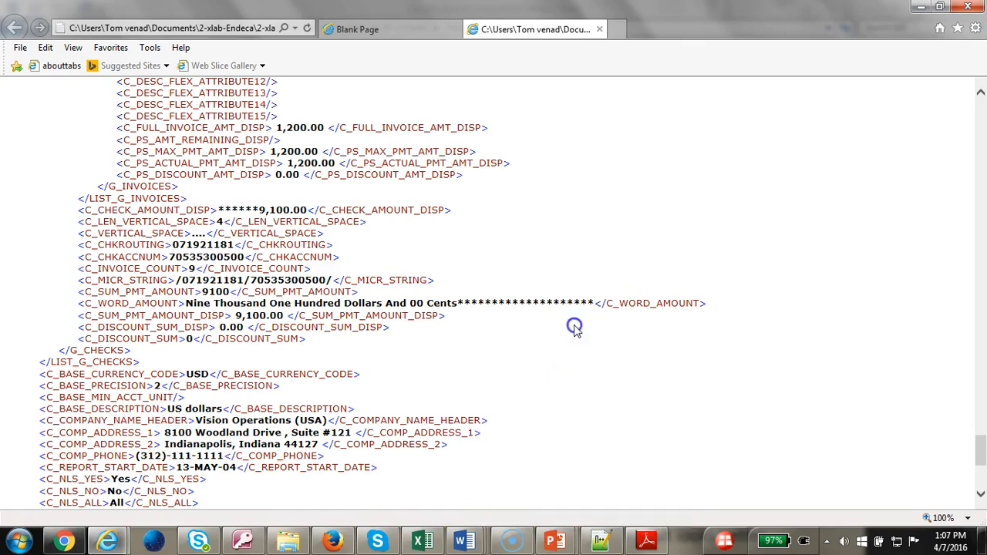
{"action": "double_click", "coordinate": [100, 408]}
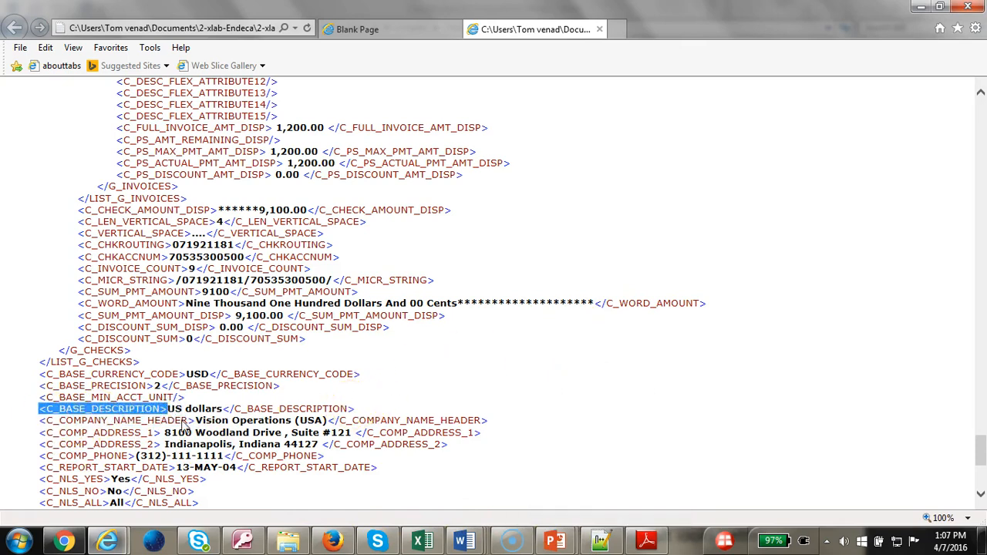
{"action": "left_click", "coordinate": [464, 540]}
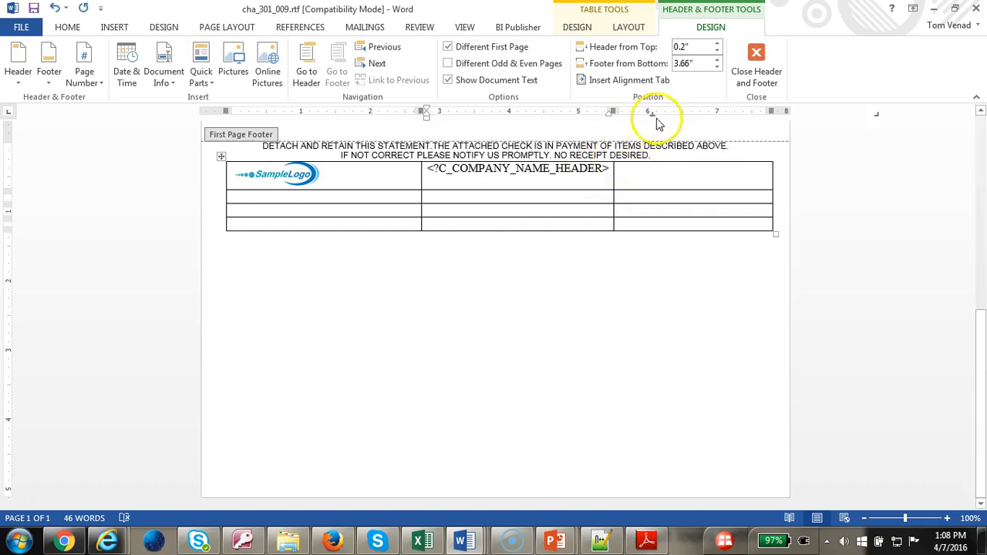
{"action": "mouse_move", "coordinate": [687, 171]}
{"action": "type", "text": "?"}
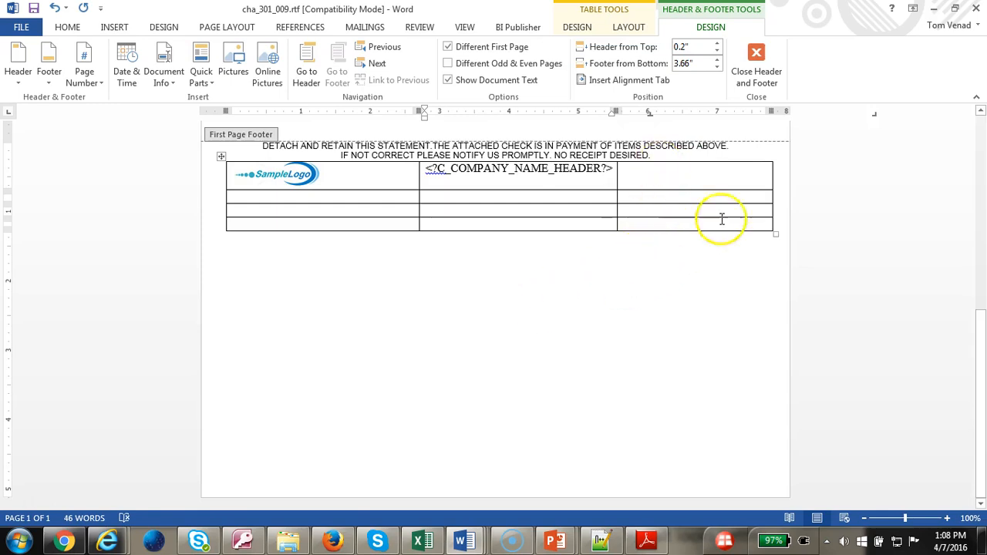
{"action": "mouse_move", "coordinate": [756, 66]}
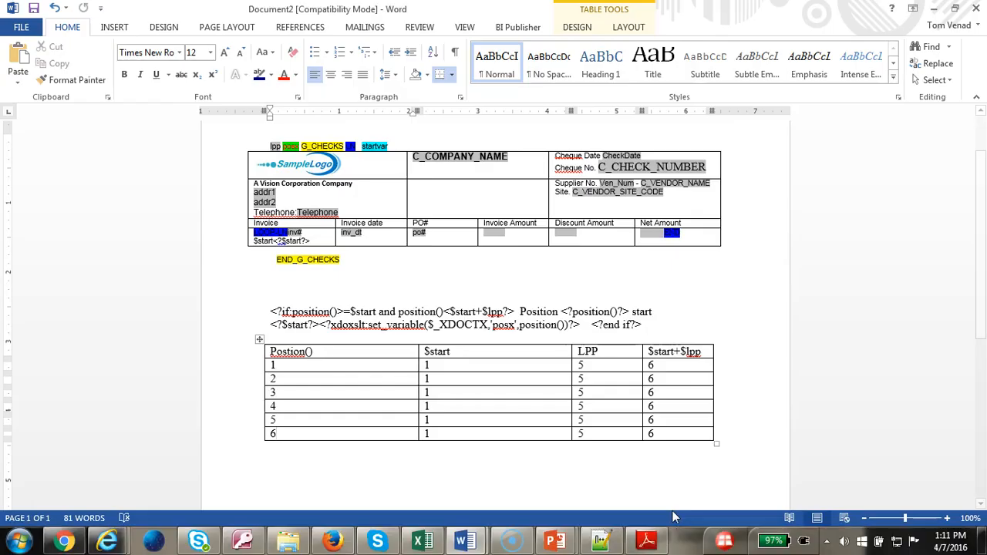
Switch to the finished check template with company, bank, payee, amount and routing fields.
{"action": "key", "text": "alt+tab"}
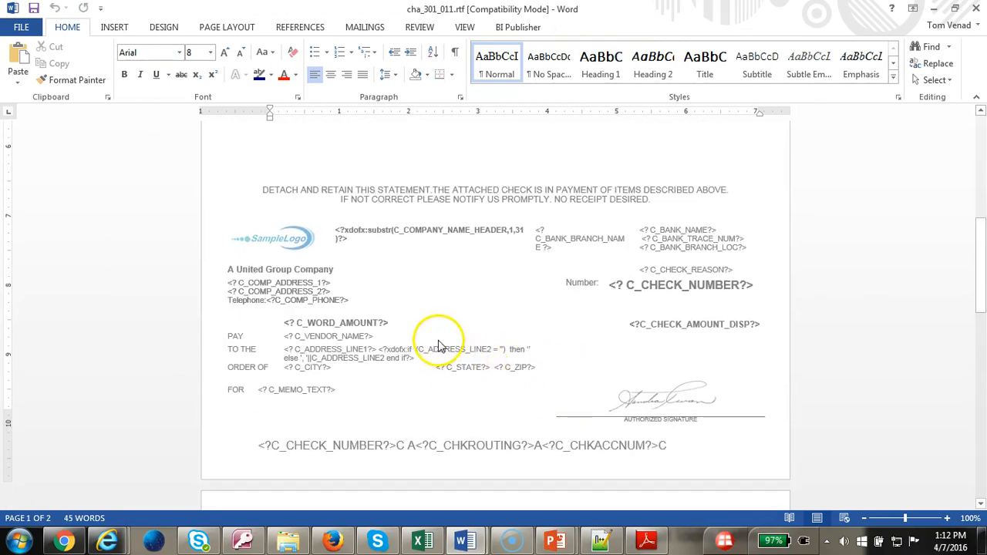
{"action": "mouse_move", "coordinate": [517, 320]}
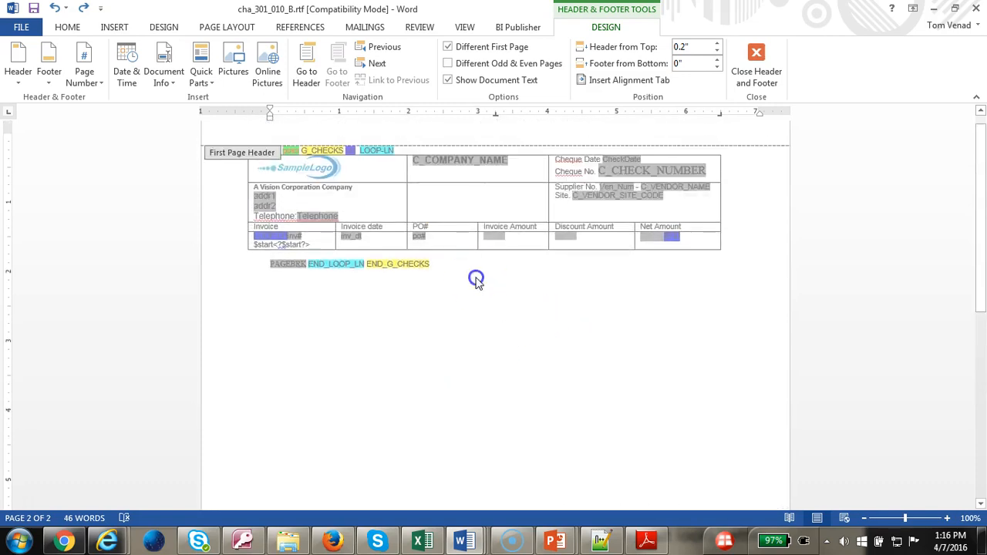
Leave the header, move down to page two, and open that page's footer for editing.
{"action": "scroll", "scroll_direction": "down", "scroll_amount": 3}
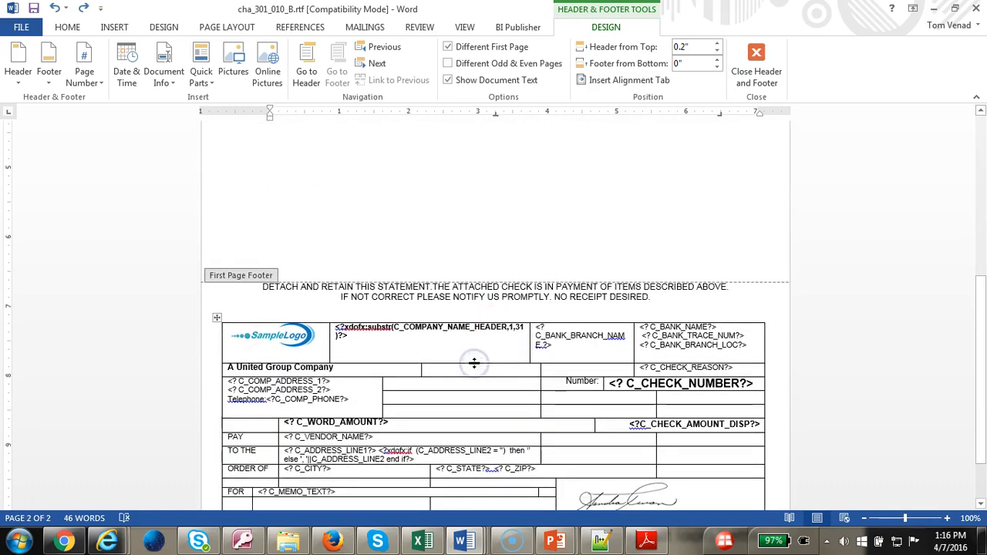
{"action": "mouse_move", "coordinate": [303, 301]}
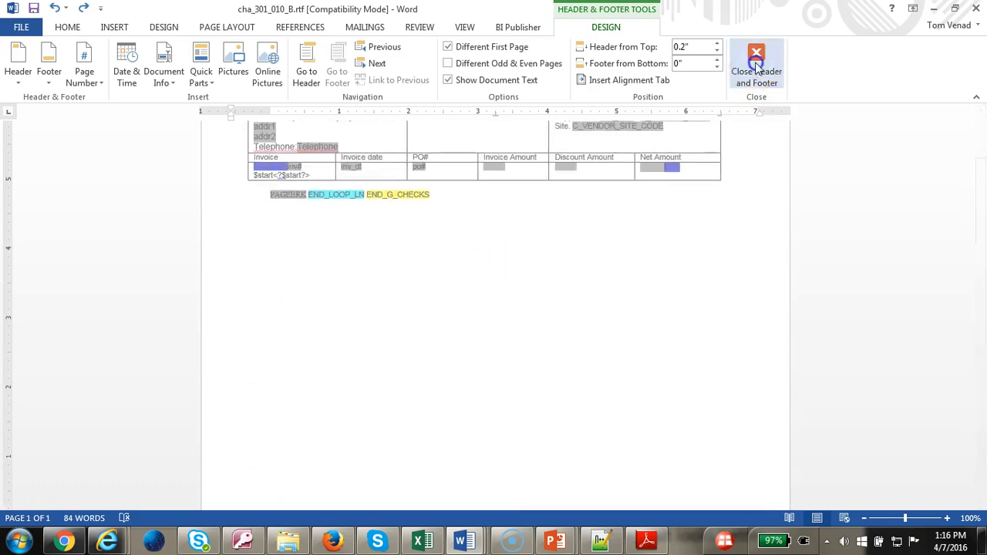
{"action": "left_click", "coordinate": [756, 65]}
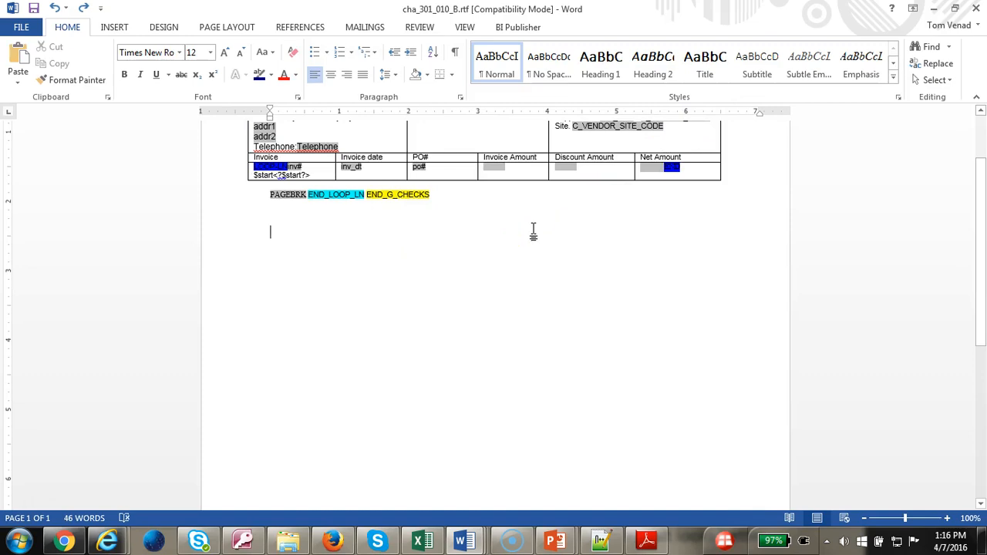
{"action": "scroll", "scroll_direction": "down", "scroll_amount": 3}
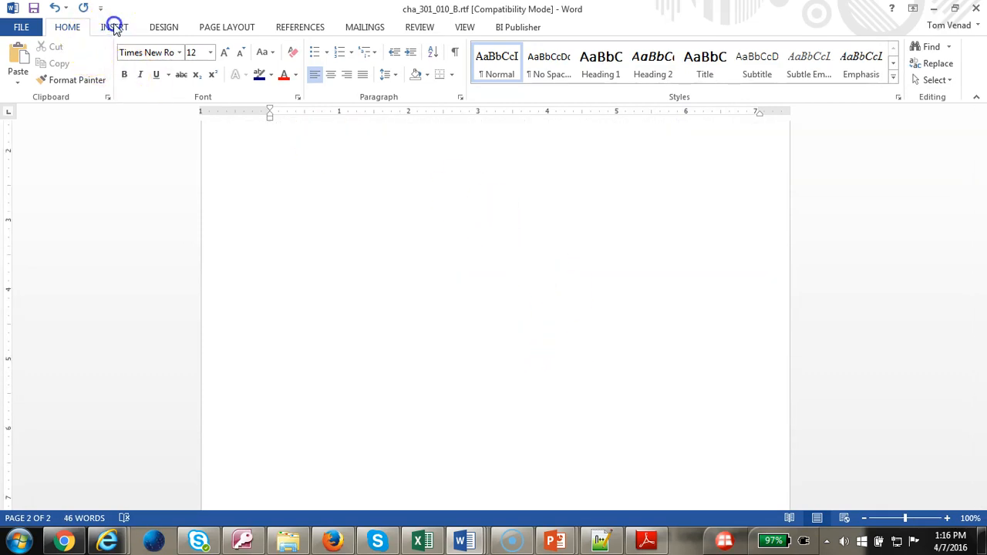
{"action": "left_click", "coordinate": [115, 27]}
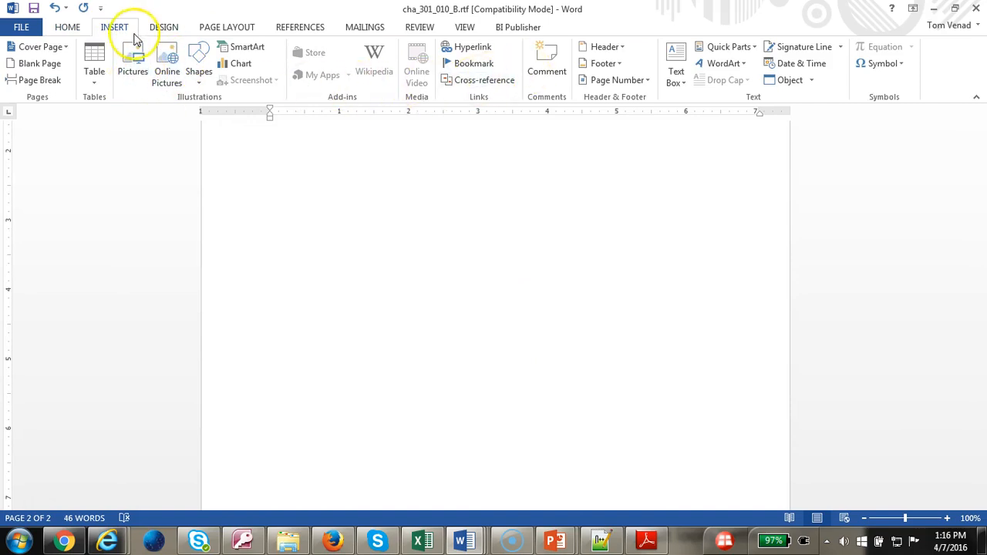
{"action": "left_click", "coordinate": [605, 63]}
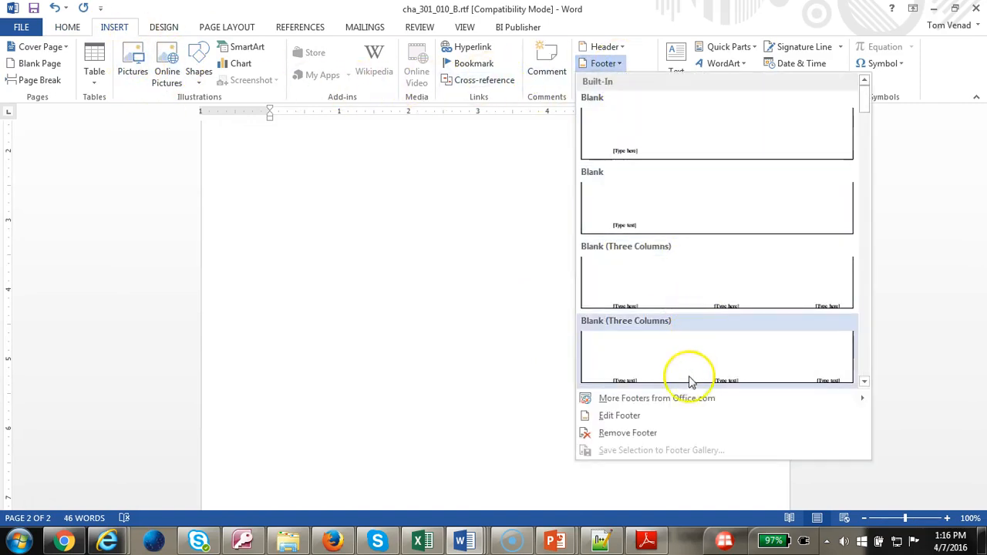
{"action": "left_click", "coordinate": [619, 415]}
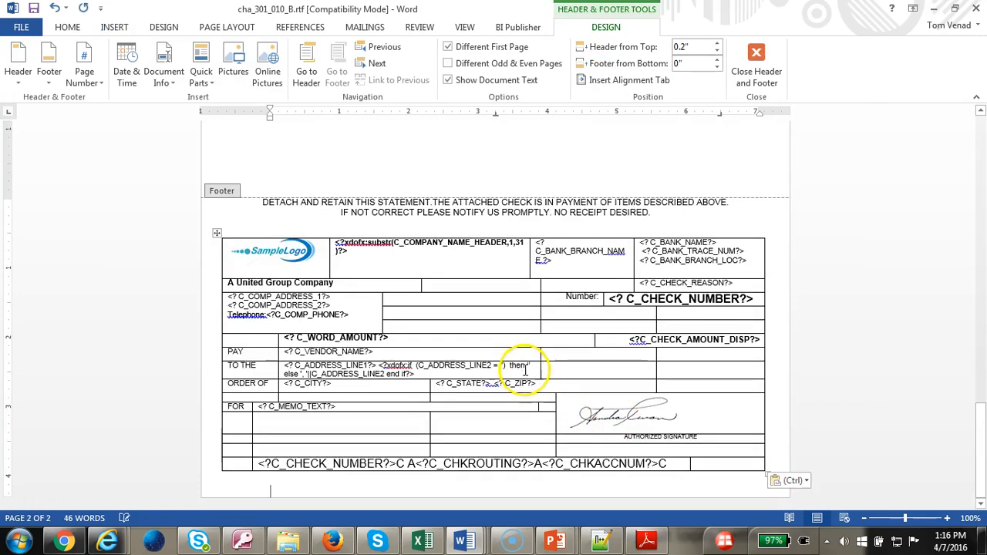
Replace the check's signature with the word VOID, select it, and close the footer.
{"action": "left_click", "coordinate": [628, 426]}
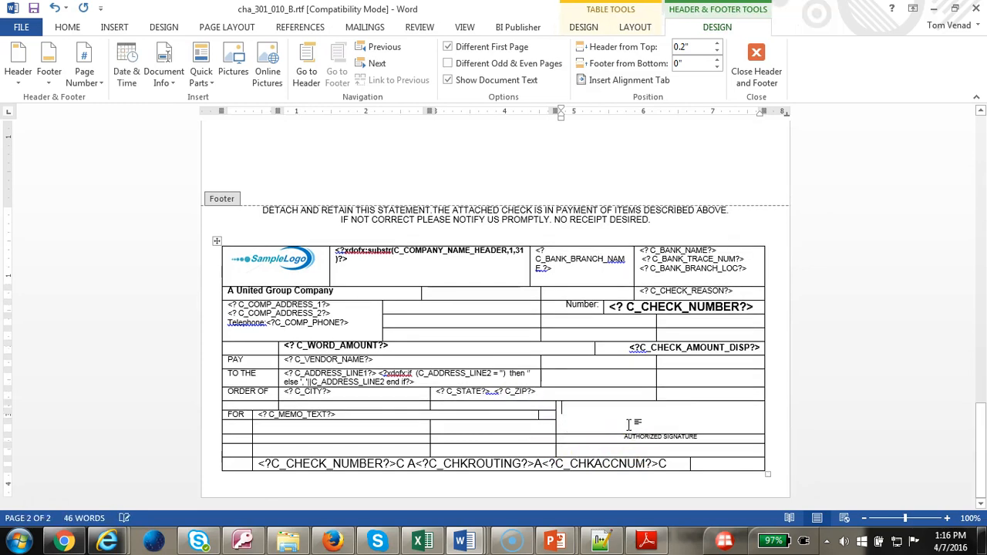
{"action": "type", "text": "VOO"}
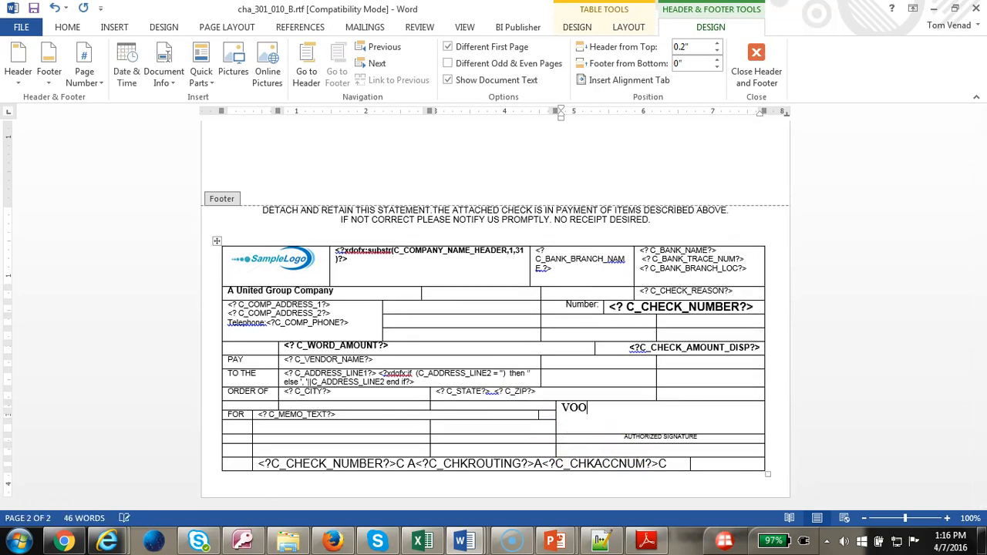
{"action": "type", "text": "ID"}
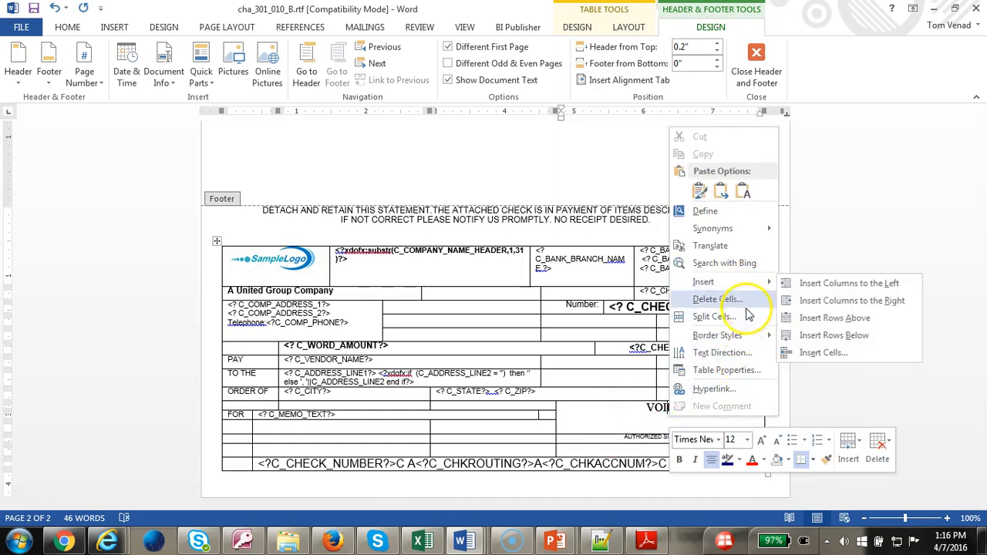
{"action": "mouse_move", "coordinate": [722, 352]}
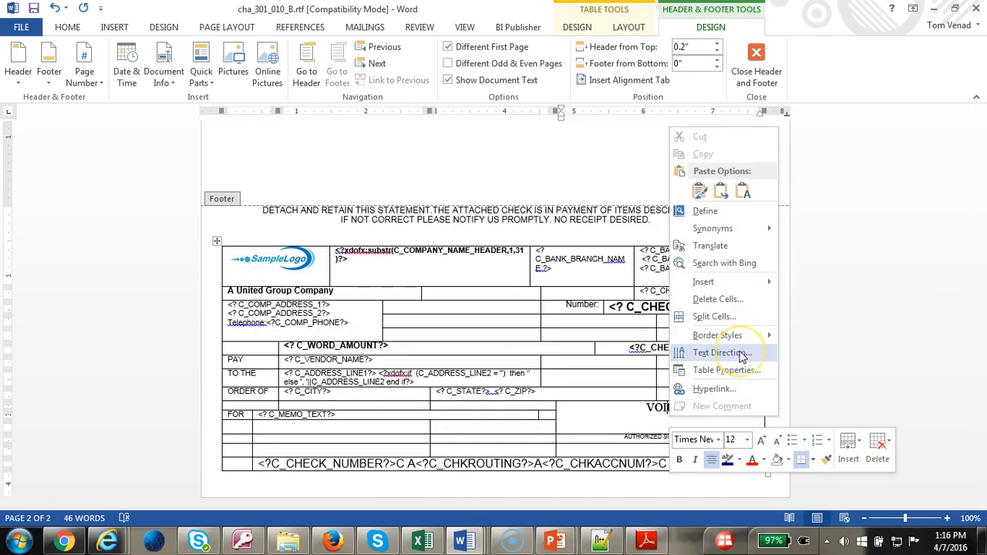
{"action": "left_click", "coordinate": [721, 352]}
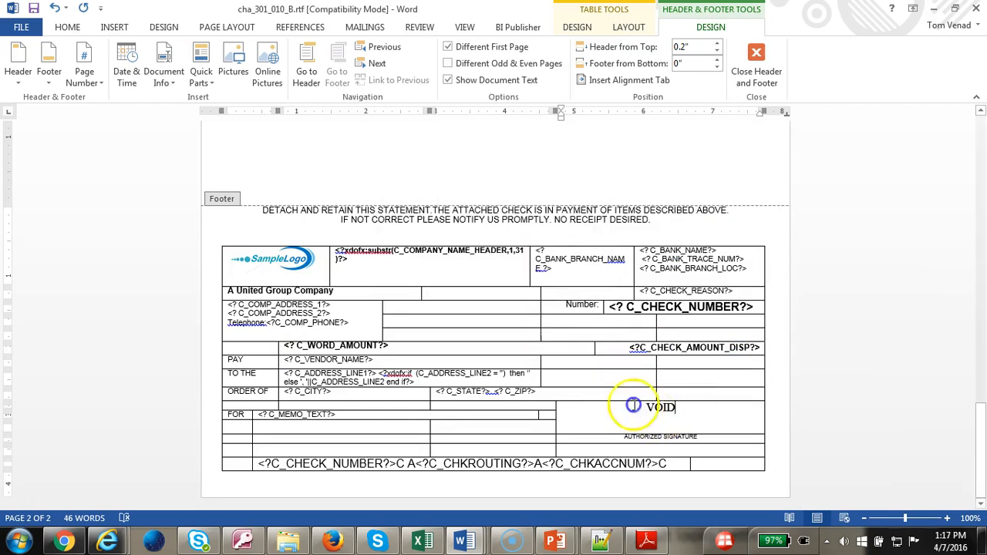
{"action": "double_click", "coordinate": [660, 407]}
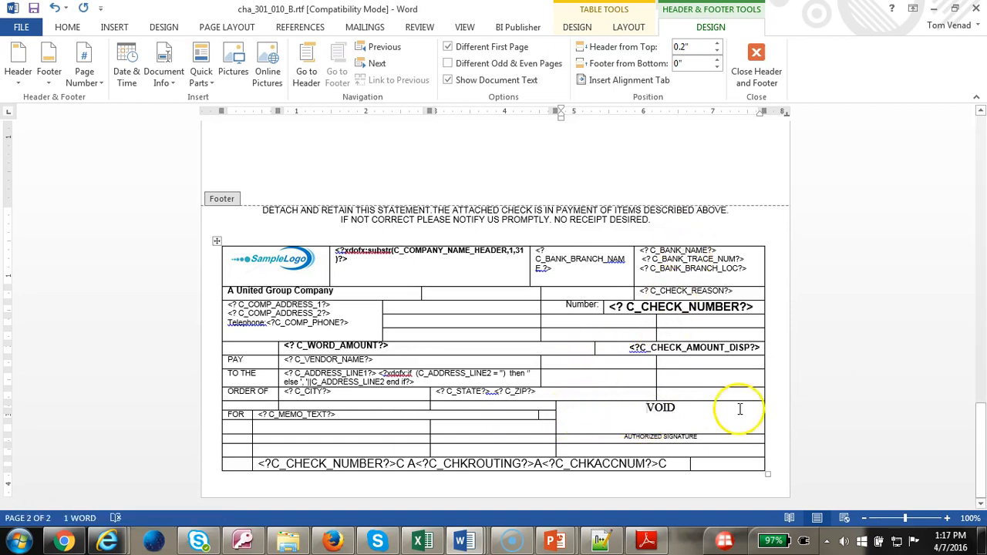
{"action": "right_click", "coordinate": [725, 409]}
{"action": "type", "text": "Void check"}
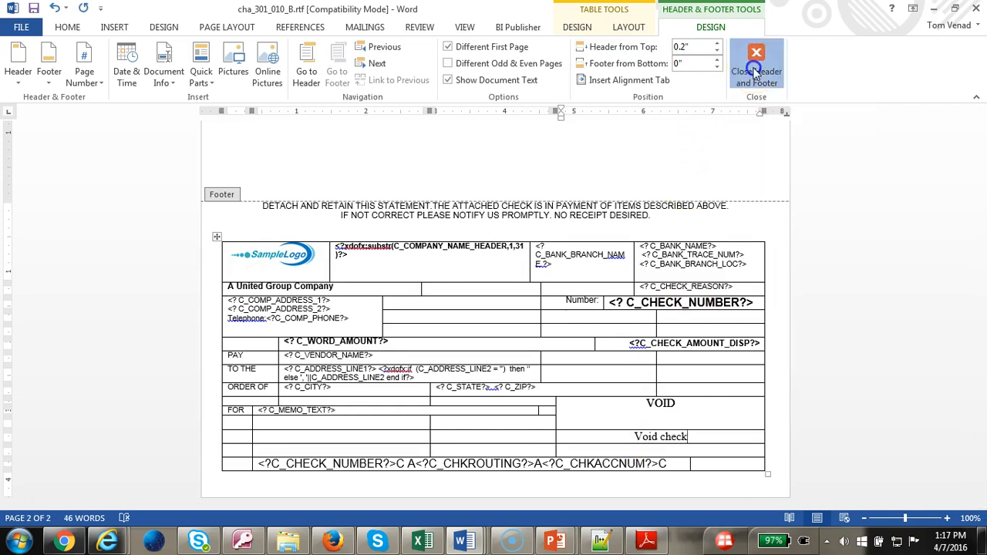
{"action": "left_click", "coordinate": [757, 66]}
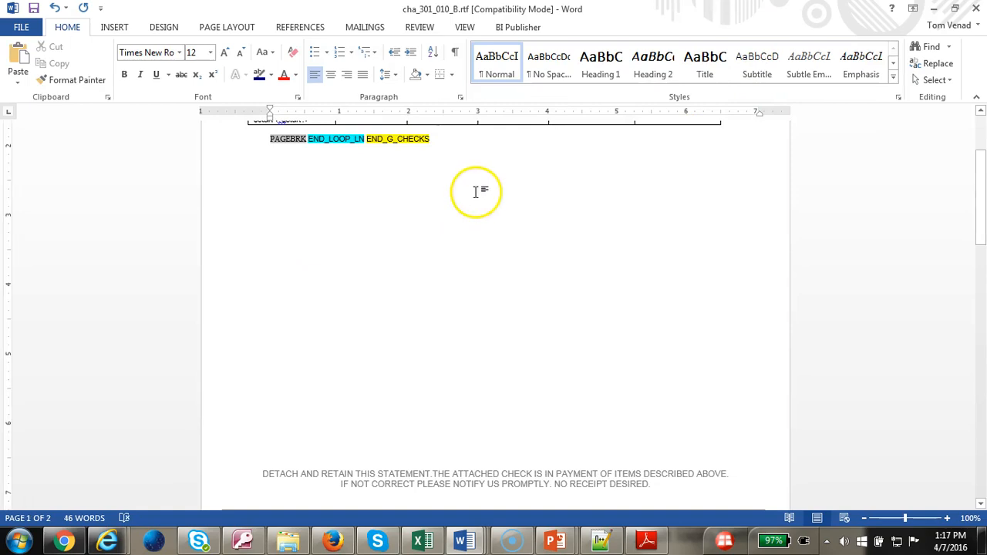
{"action": "mouse_move", "coordinate": [464, 156]}
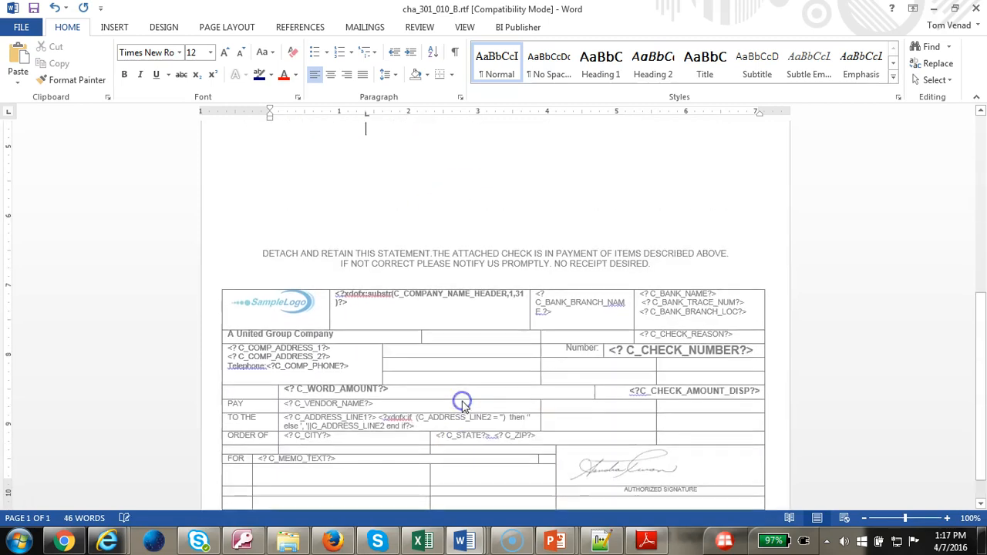
Reopen page one's check footer to confirm the signature, then switch to BI Publisher.
{"action": "left_click", "coordinate": [114, 27]}
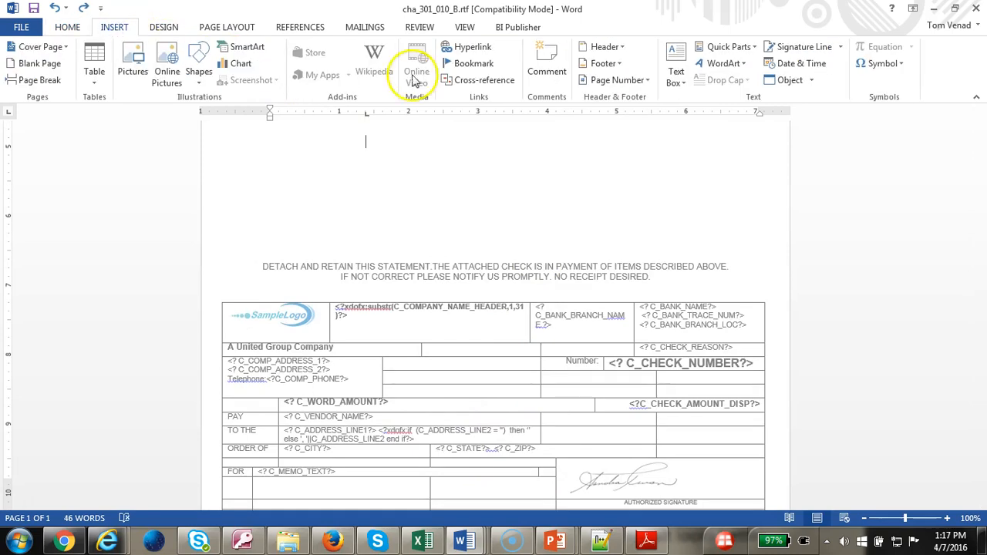
{"action": "left_click", "coordinate": [604, 63]}
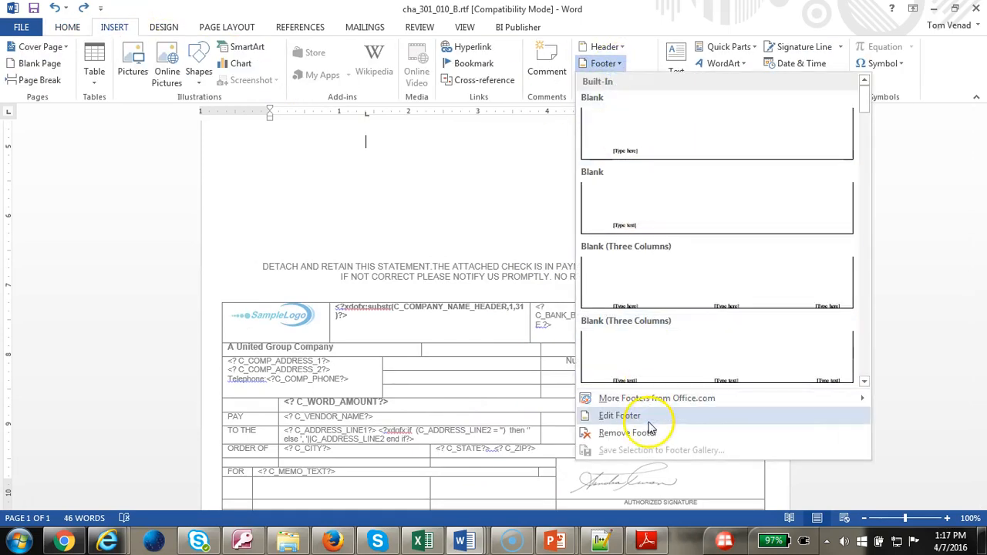
{"action": "left_click", "coordinate": [619, 415]}
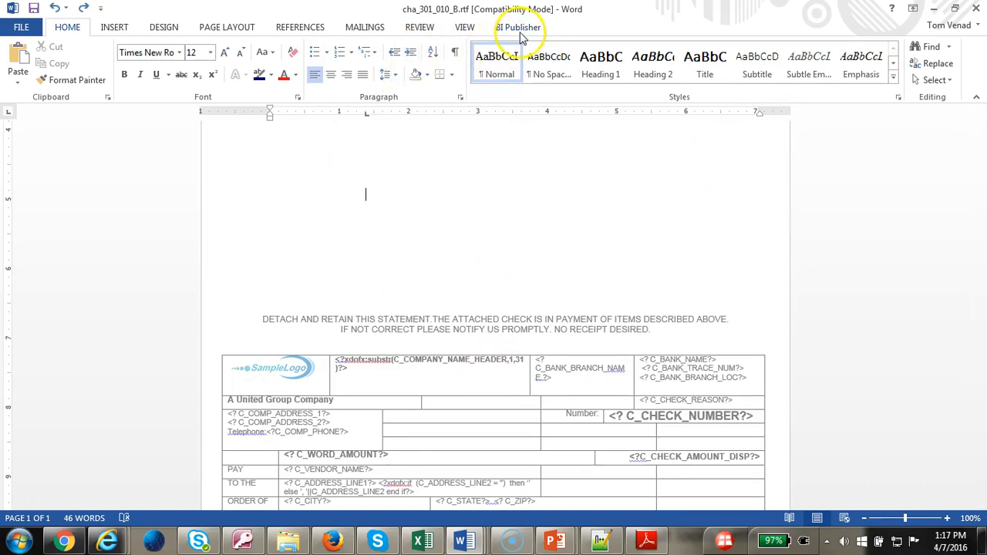
{"action": "left_click", "coordinate": [519, 27]}
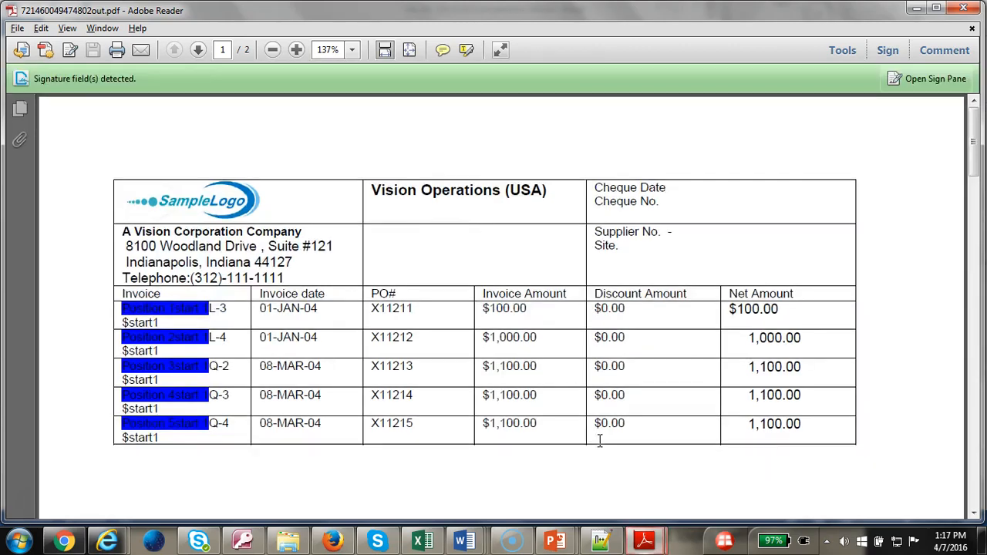
Scroll the PDF output from the five-invoice table down to the check on page 2.
{"action": "scroll", "scroll_direction": "down", "scroll_amount": 3}
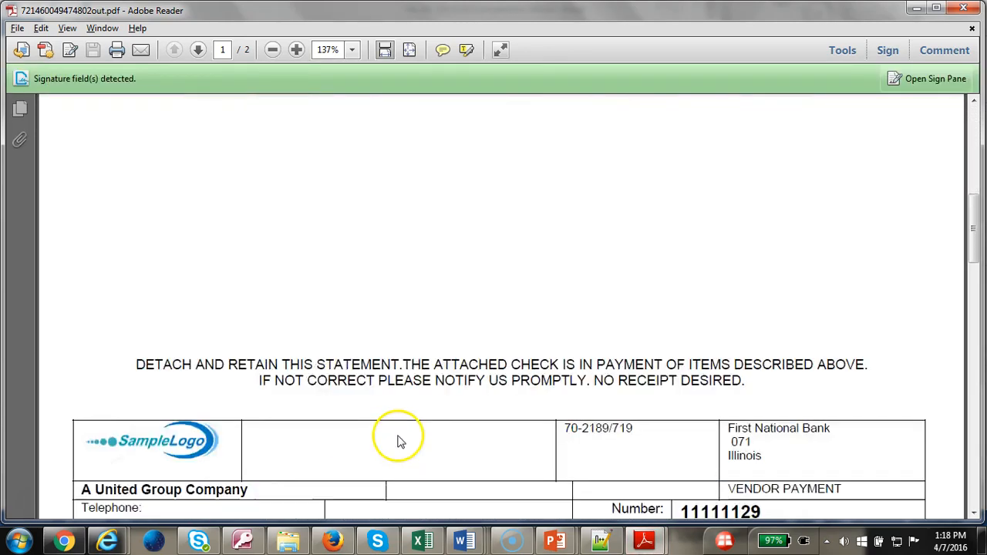
{"action": "scroll", "scroll_direction": "down", "scroll_amount": 3}
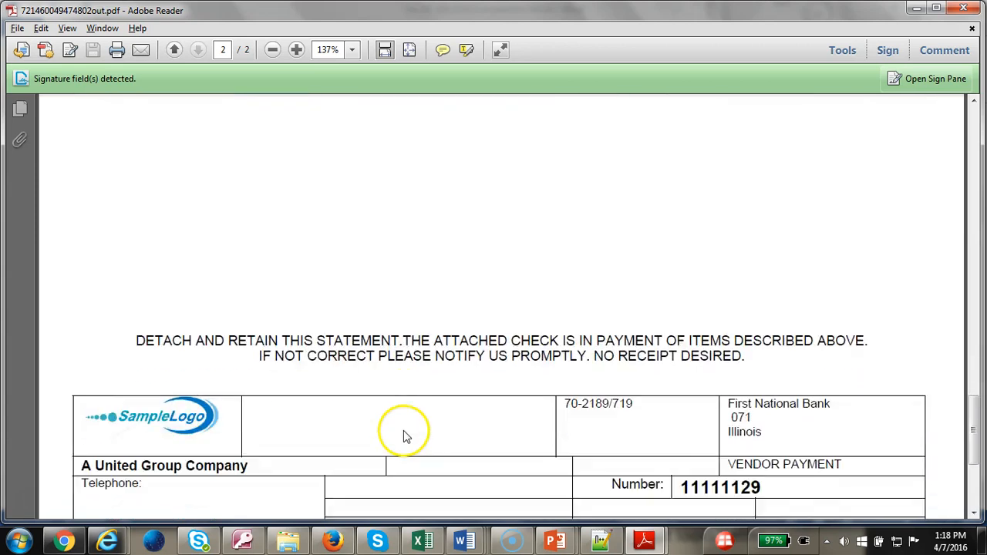
{"action": "scroll", "scroll_direction": "down", "scroll_amount": 3}
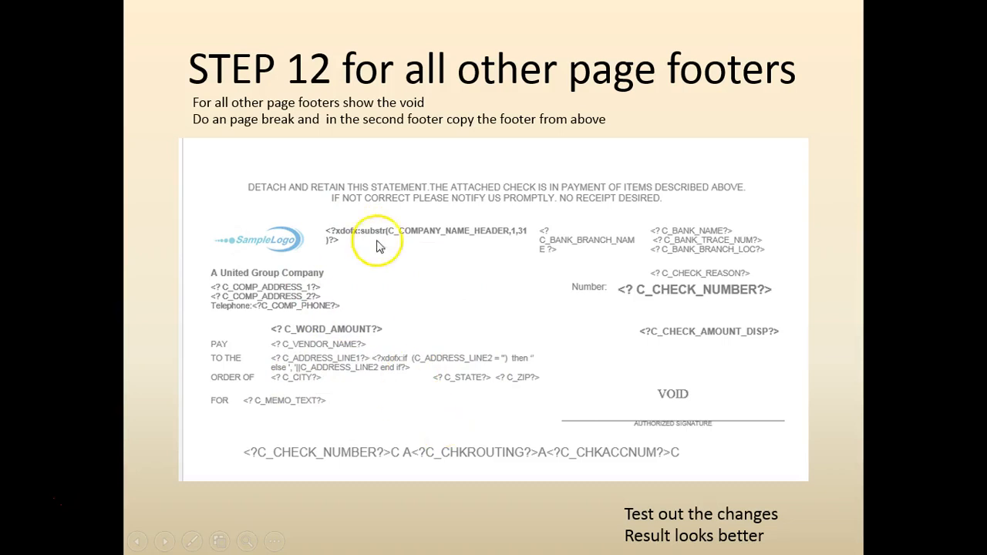
{"action": "mouse_move", "coordinate": [486, 201]}
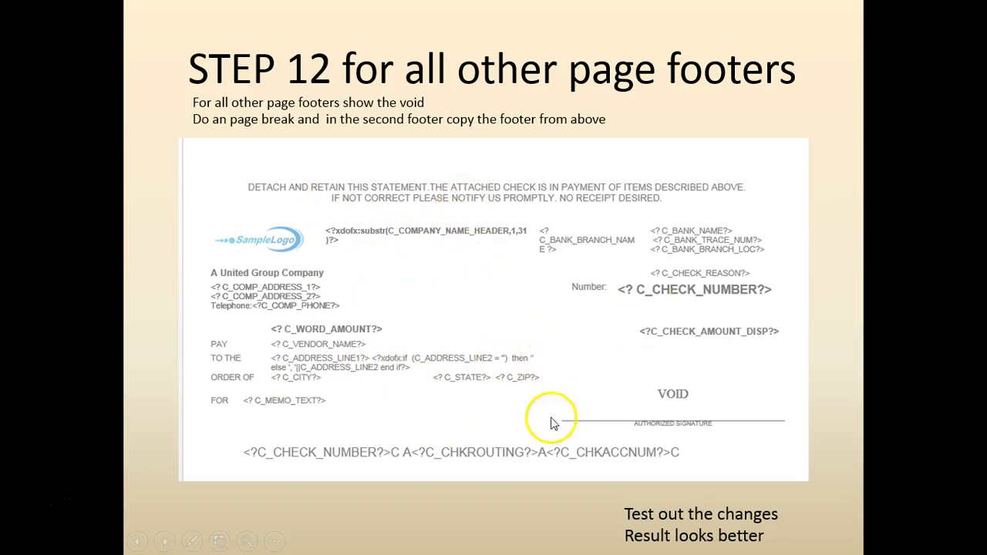
{"action": "mouse_move", "coordinate": [562, 475]}
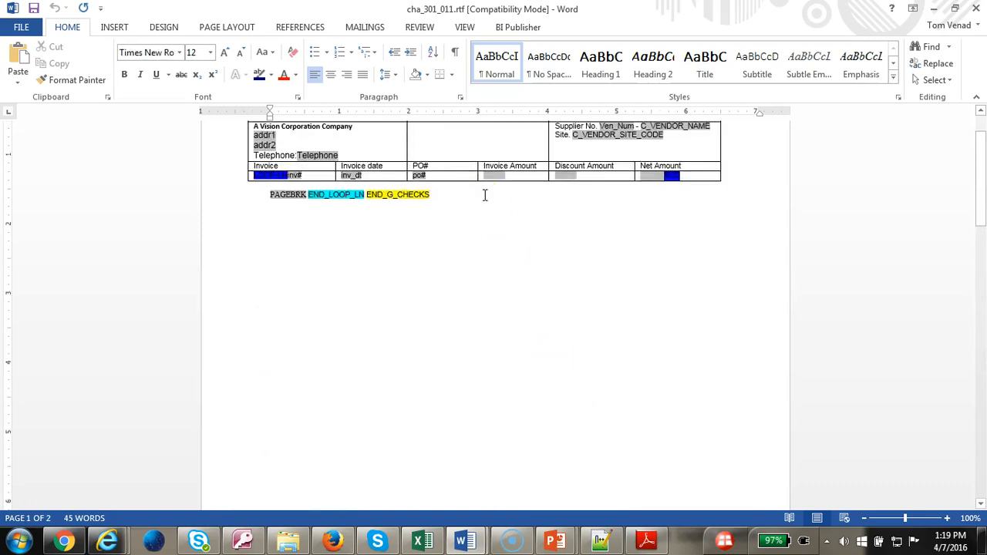
{"action": "scroll", "scroll_direction": "down", "scroll_amount": 3}
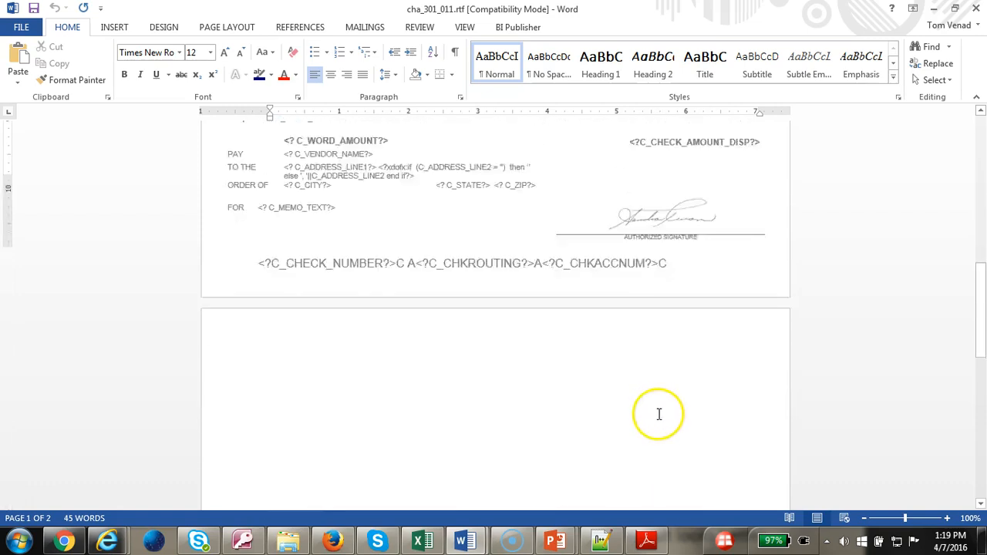
{"action": "scroll", "scroll_direction": "down", "scroll_amount": 3}
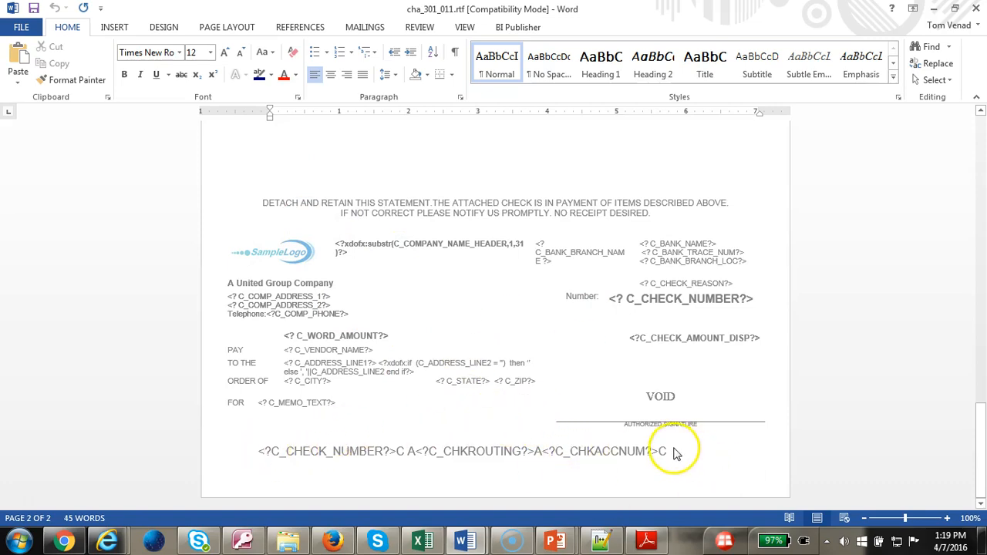
{"action": "mouse_move", "coordinate": [459, 467]}
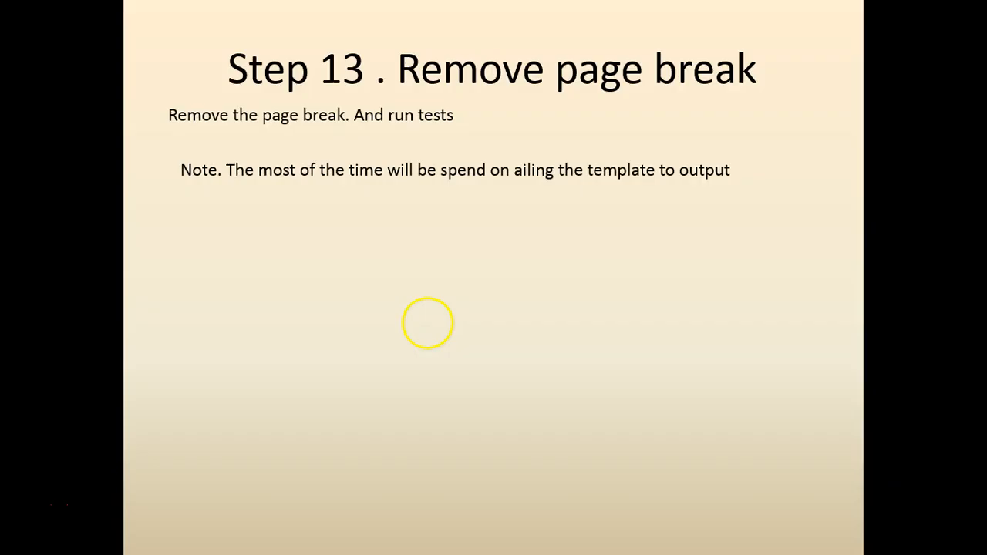
{"action": "mouse_move", "coordinate": [497, 322]}
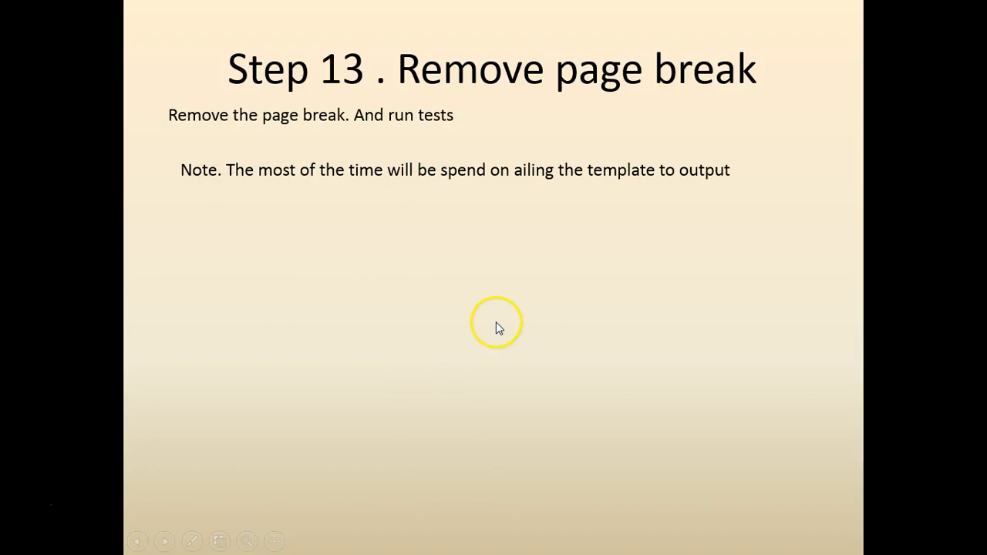
{"action": "mouse_move", "coordinate": [492, 346]}
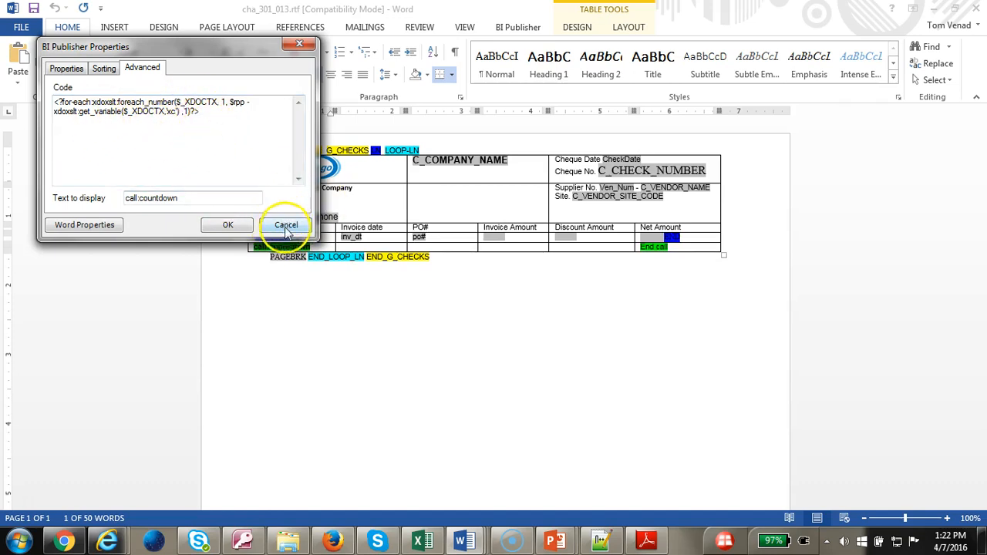
Cancel the countdown field properties, open cha_301_014 with its Page Total row, and show BI Publisher.
{"action": "left_click", "coordinate": [285, 225]}
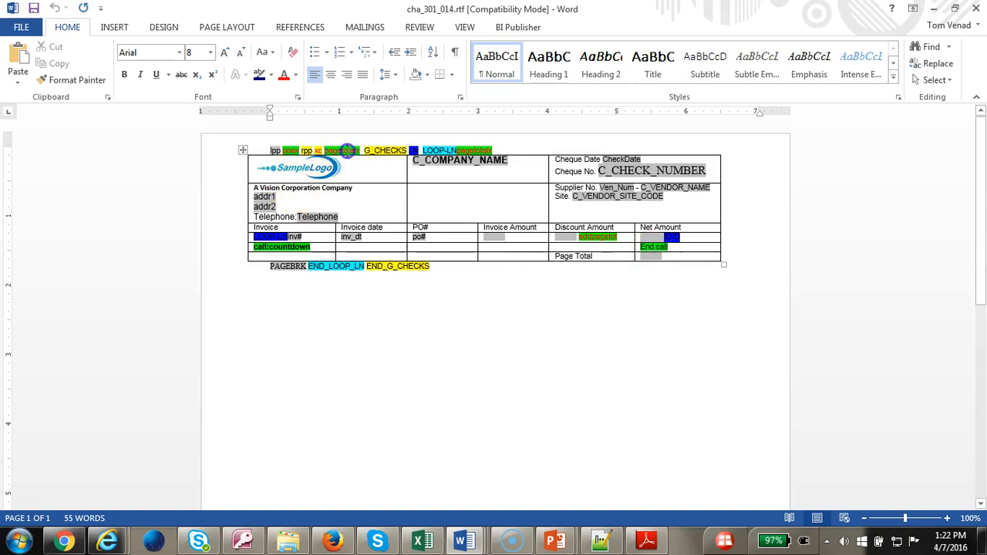
{"action": "left_click", "coordinate": [598, 237]}
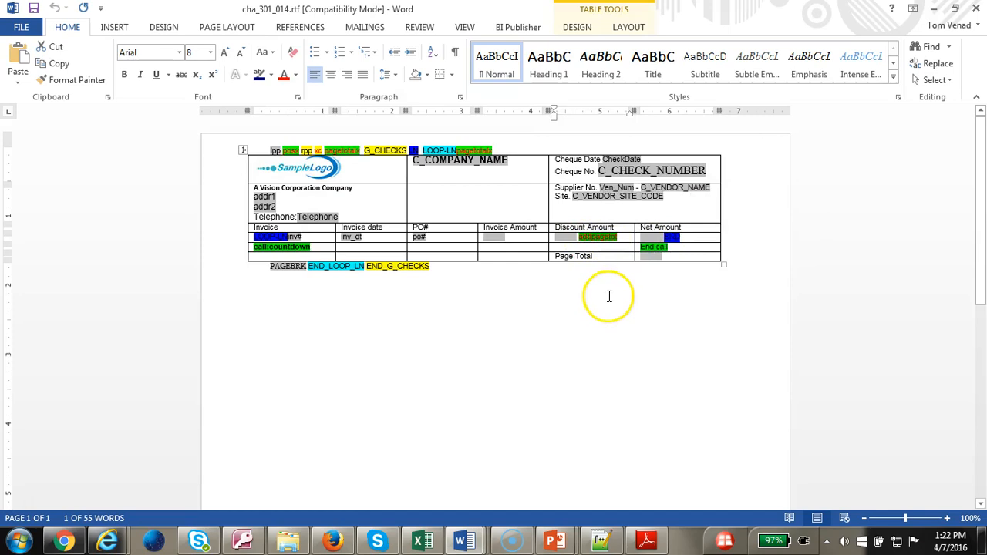
{"action": "mouse_move", "coordinate": [614, 428]}
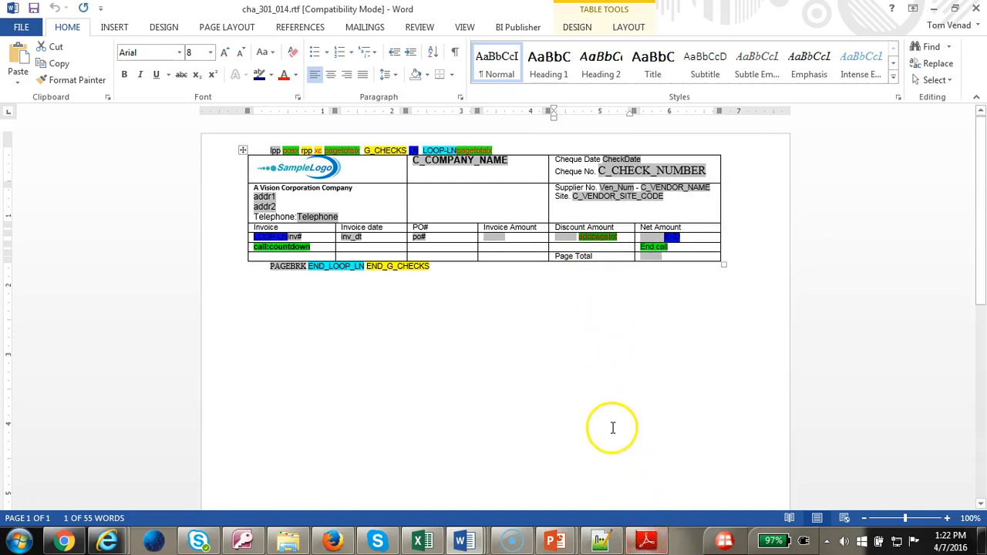
{"action": "mouse_move", "coordinate": [396, 418]}
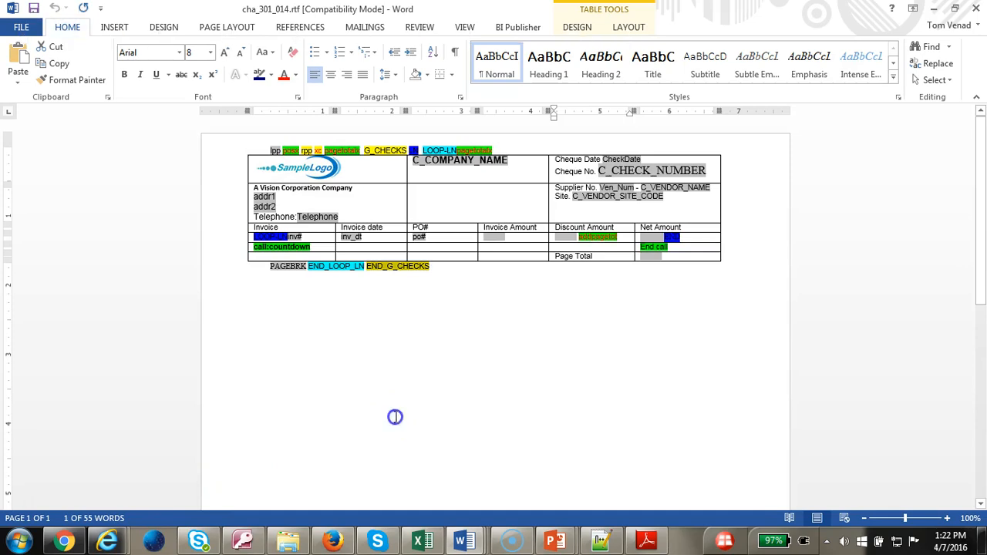
{"action": "left_click", "coordinate": [518, 27]}
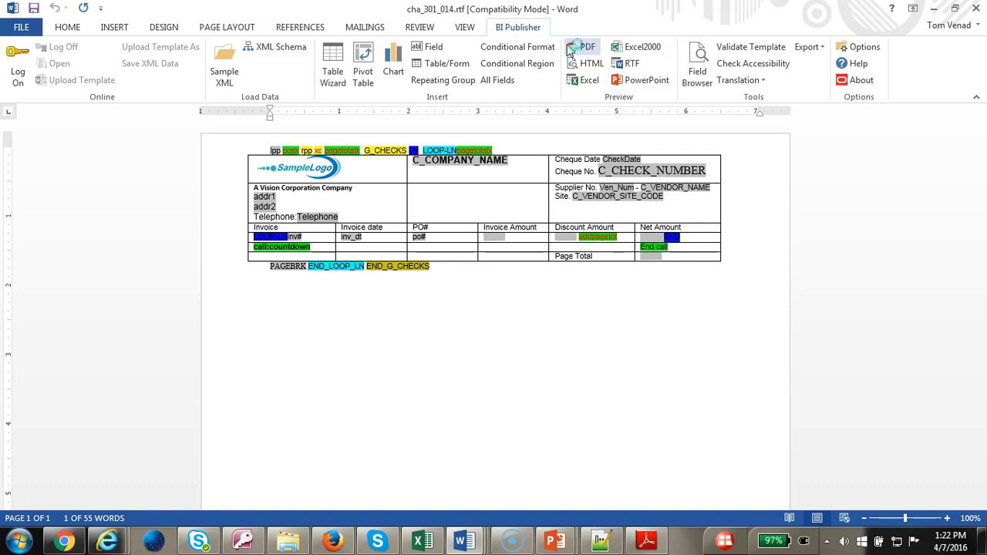
Preview the cha_301_014 template as a PDF, then switch back to the Word template.
{"action": "left_click", "coordinate": [588, 47]}
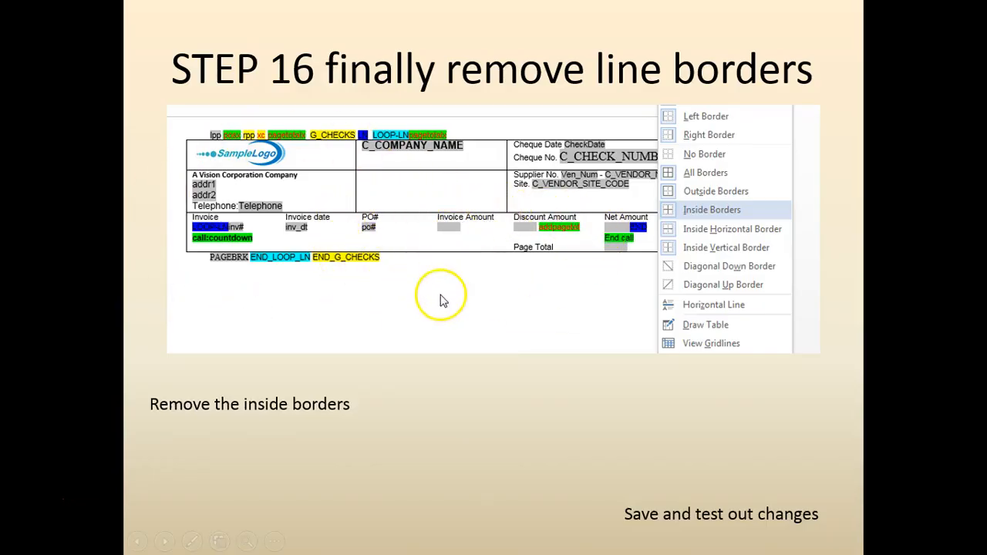
{"action": "key", "text": "alt+tab"}
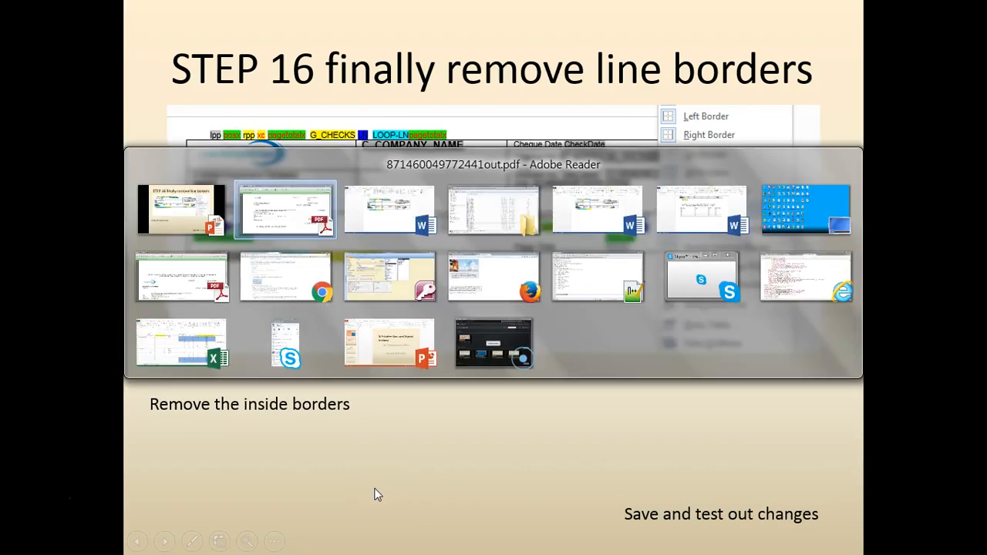
{"action": "left_click", "coordinate": [285, 211]}
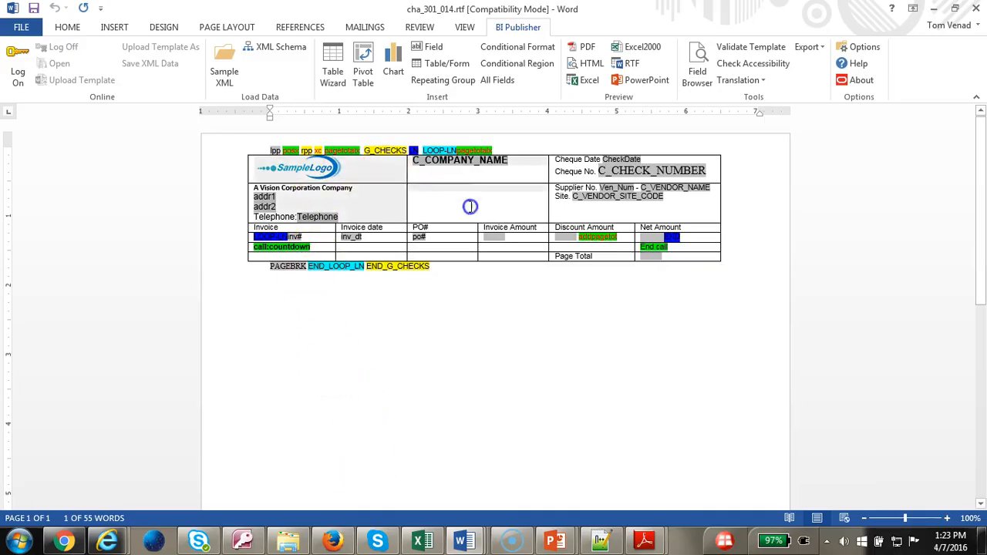
Turn off the invoice table's inside borders via Table Design > Borders > Inside Borders.
{"action": "left_click", "coordinate": [687, 254]}
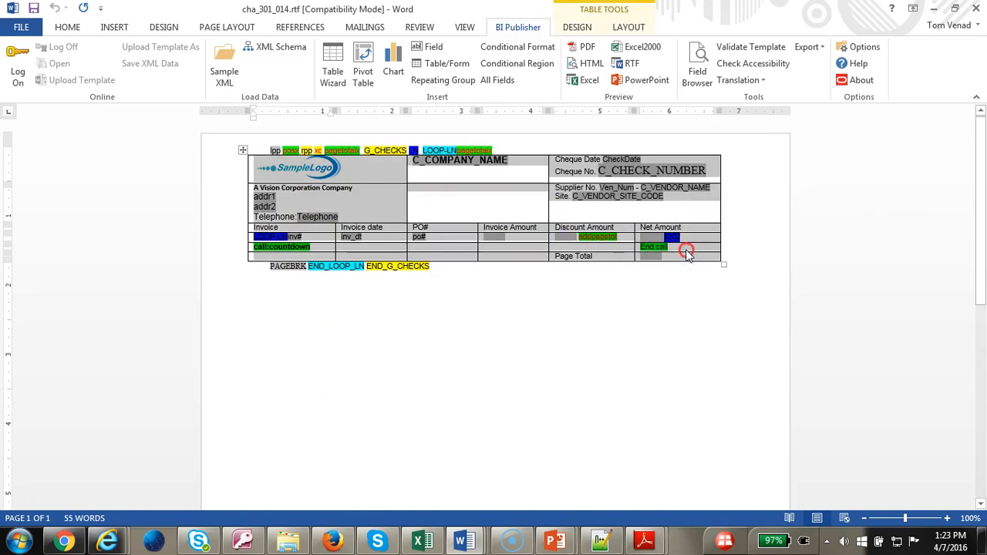
{"action": "right_click", "coordinate": [685, 250]}
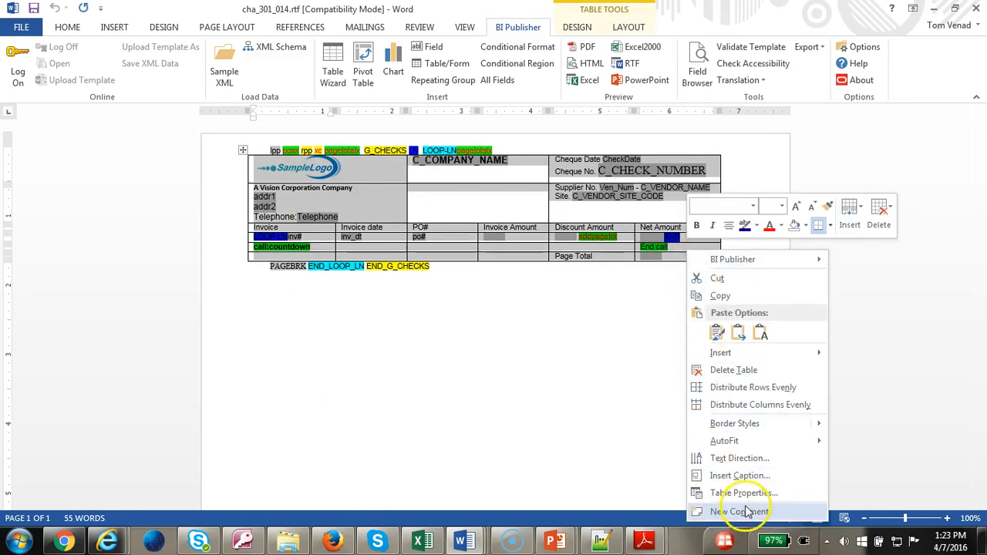
{"action": "mouse_move", "coordinate": [744, 493]}
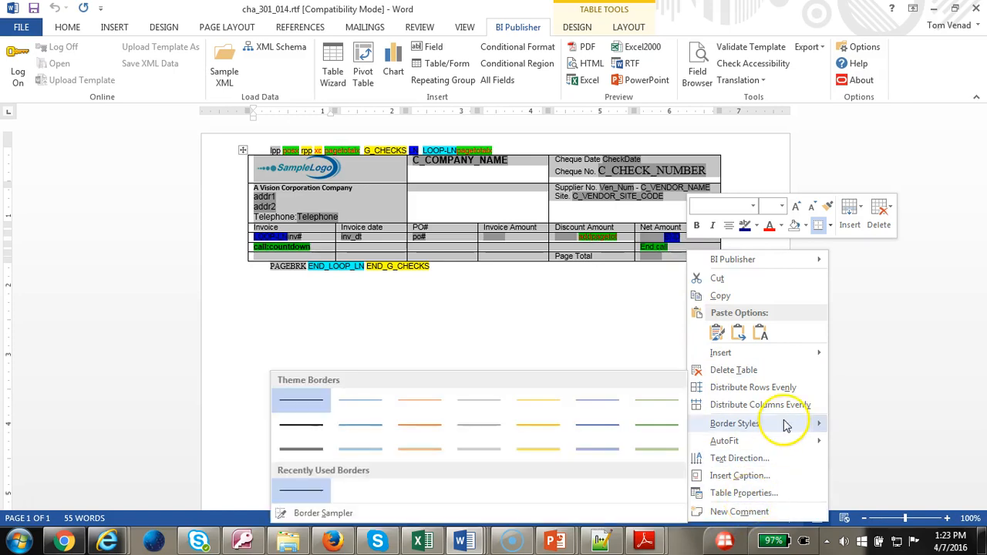
{"action": "left_click", "coordinate": [577, 27]}
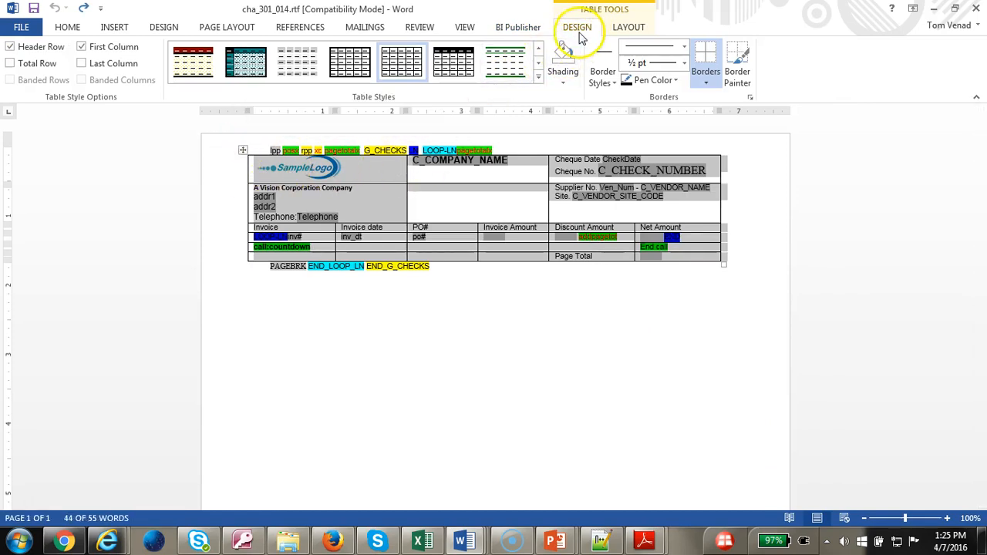
{"action": "left_click", "coordinate": [706, 83]}
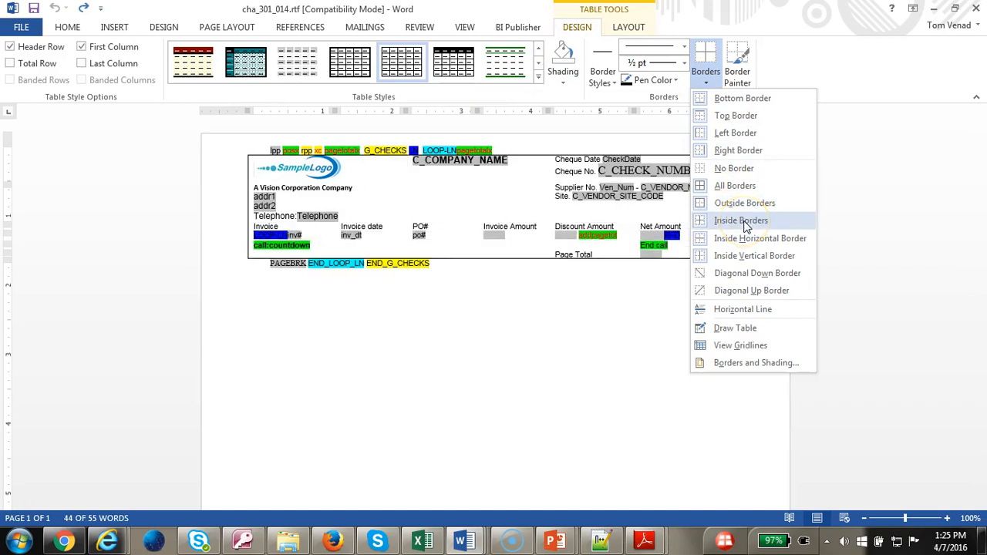
{"action": "left_click", "coordinate": [740, 220]}
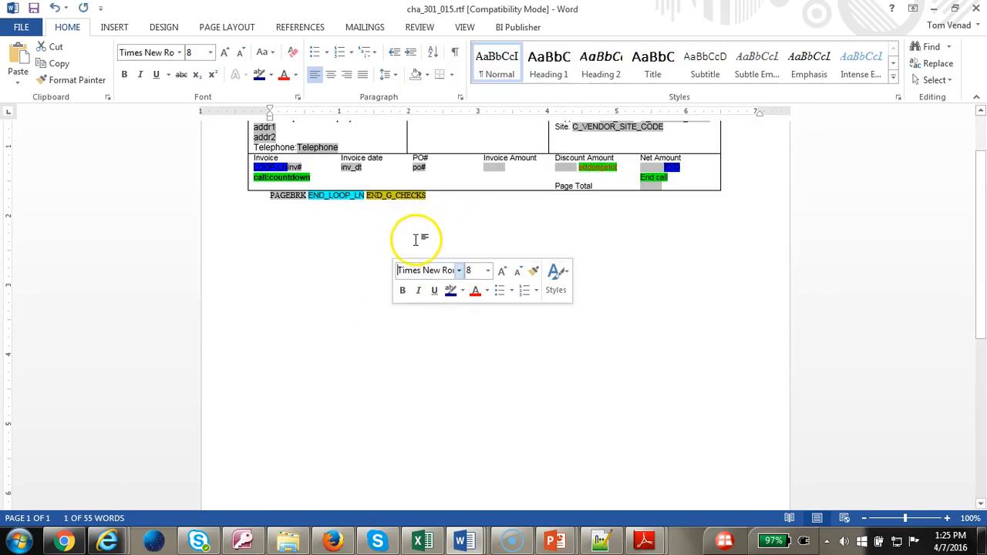
Preview the borderless template as PDF from the BI Publisher tab.
{"action": "left_click", "coordinate": [467, 218]}
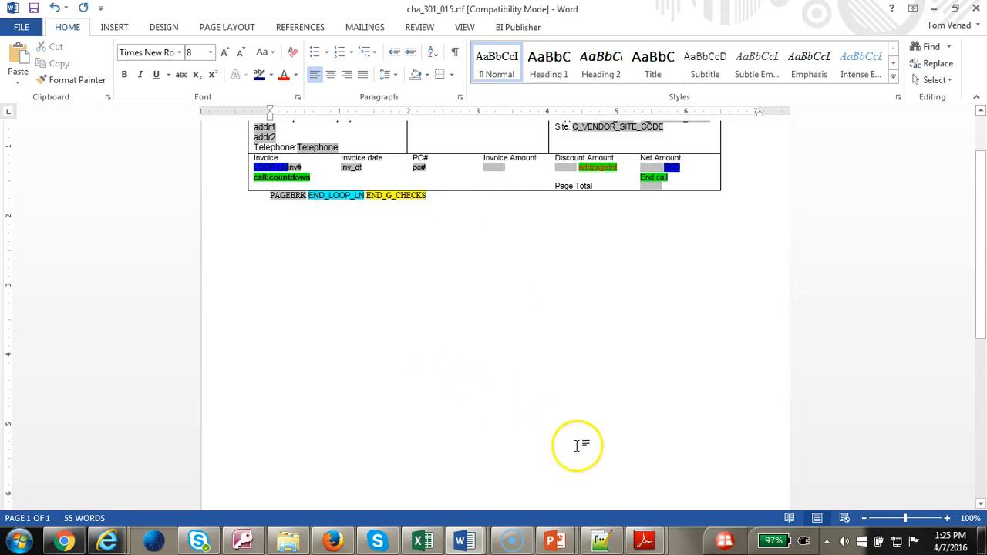
{"action": "left_click", "coordinate": [518, 27]}
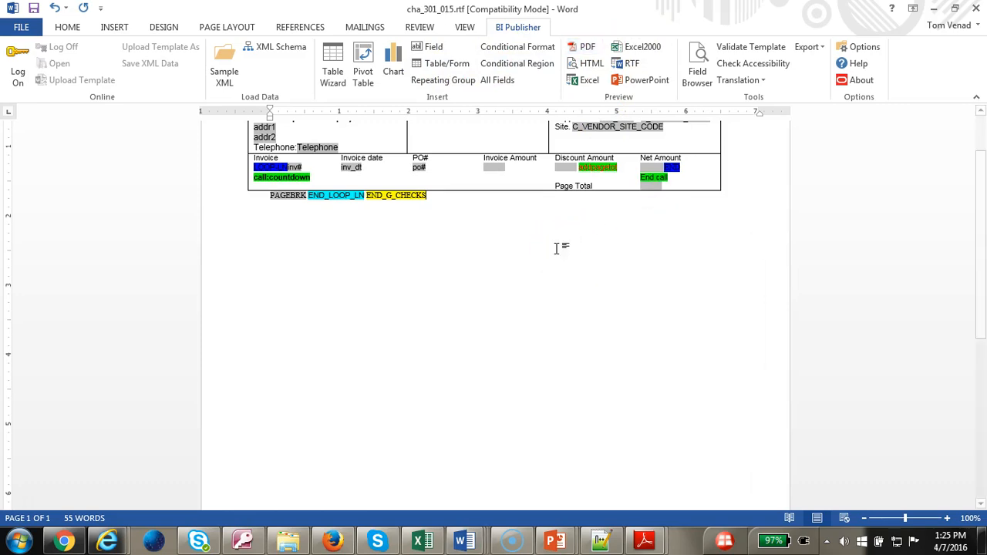
{"action": "left_click", "coordinate": [587, 46]}
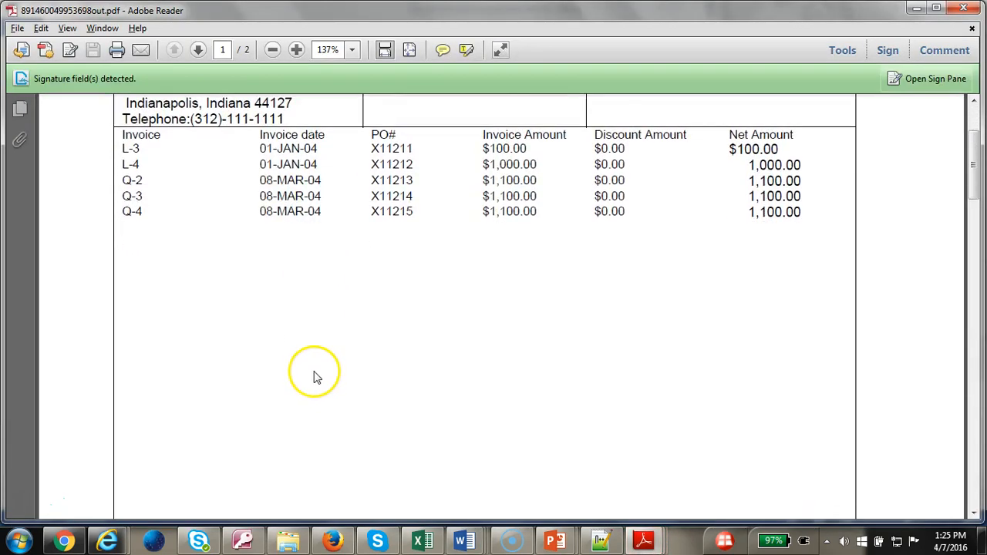
{"action": "scroll", "scroll_direction": "down", "scroll_amount": 3}
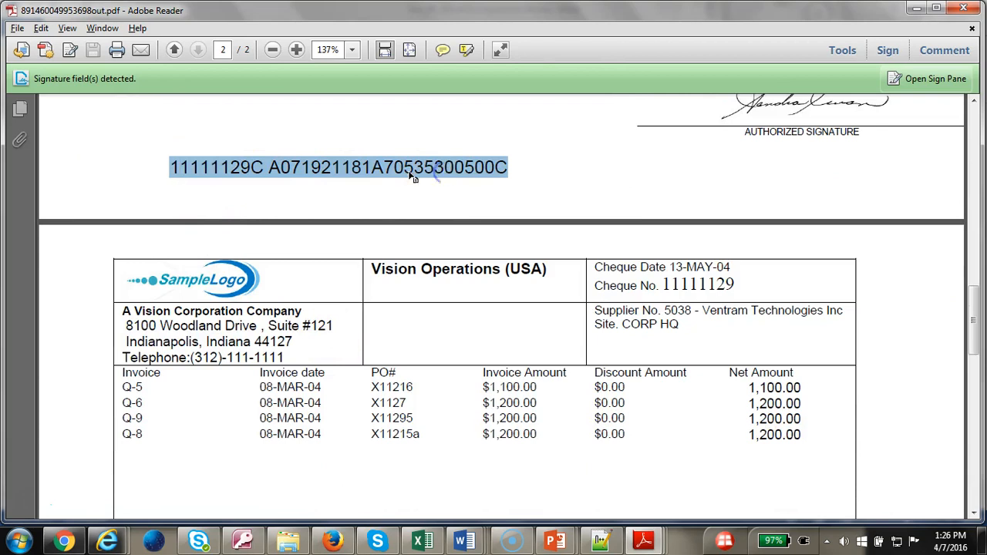
{"action": "scroll", "scroll_direction": "down", "scroll_amount": 3}
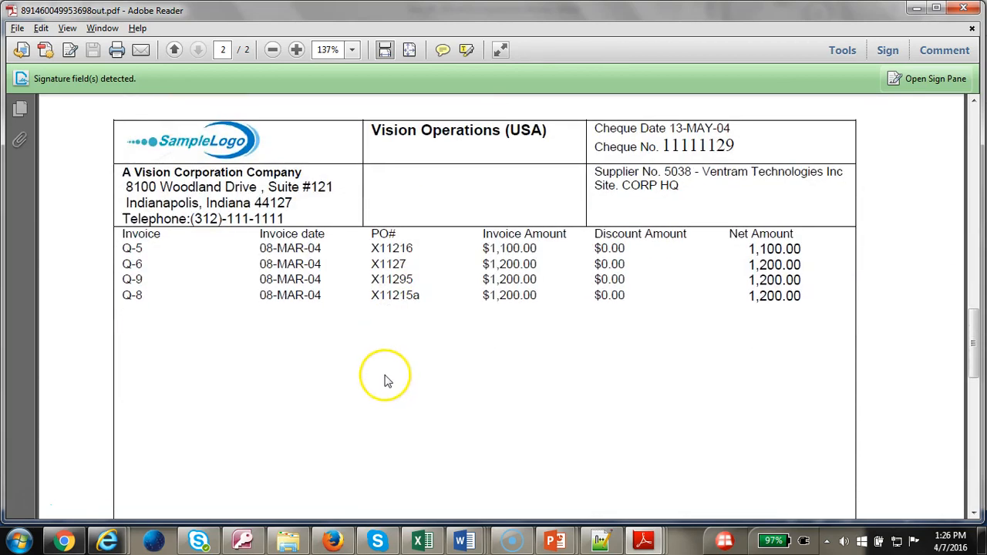
{"action": "scroll", "scroll_direction": "down", "scroll_amount": 3}
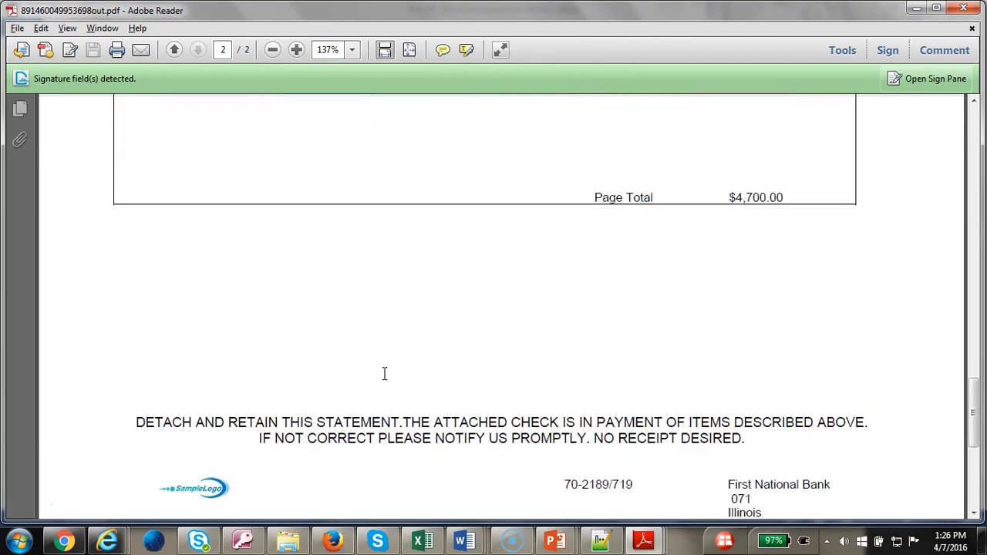
{"action": "scroll", "scroll_direction": "down", "scroll_amount": 3}
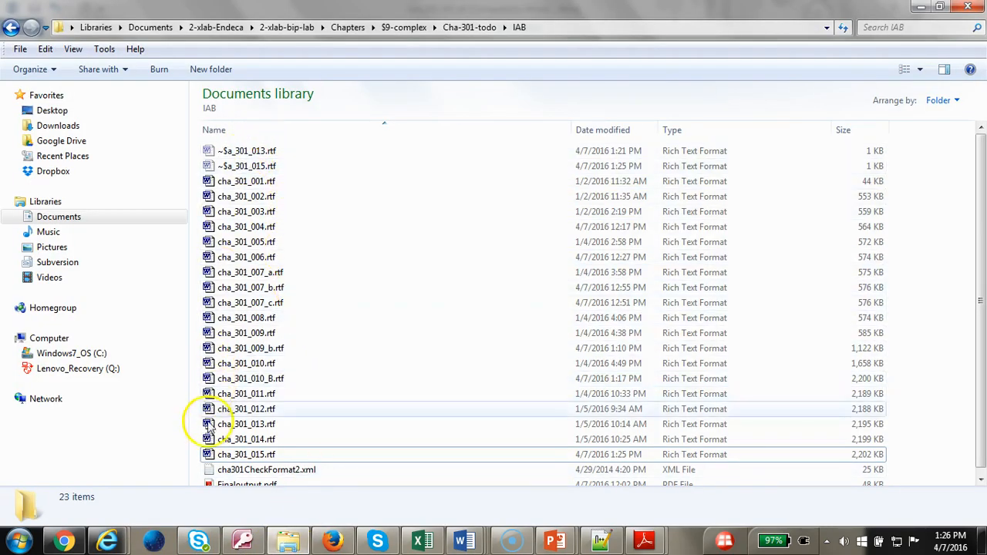
{"action": "mouse_move", "coordinate": [262, 227]}
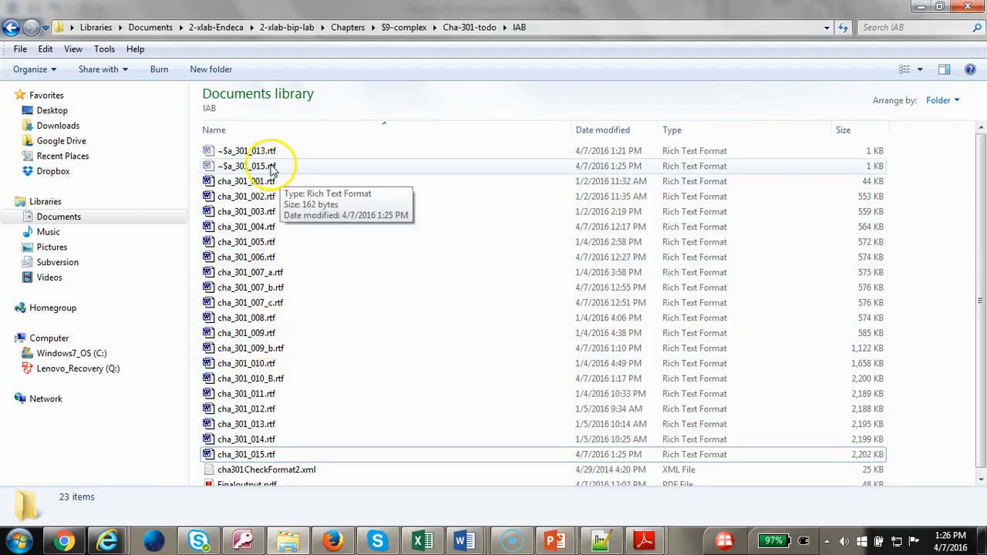
{"action": "mouse_move", "coordinate": [266, 206]}
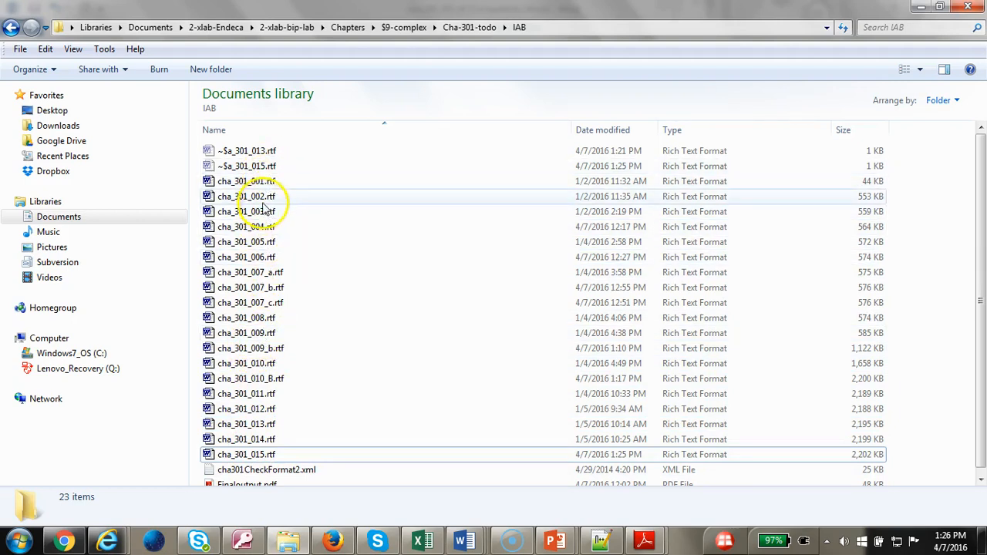